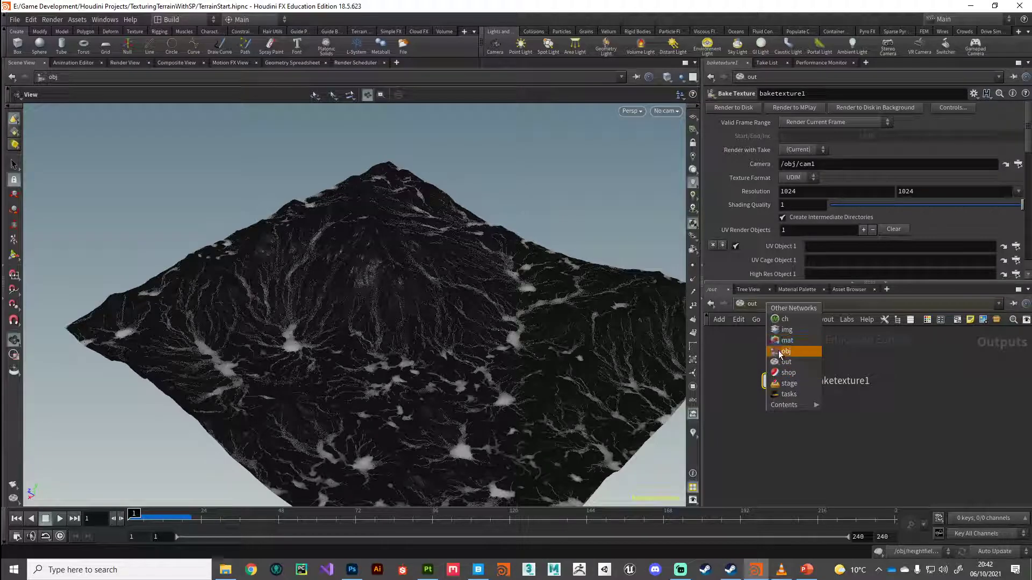
Step: Switch the network view from out to obj and dive into the heightfield1 object
left_click(784, 351)
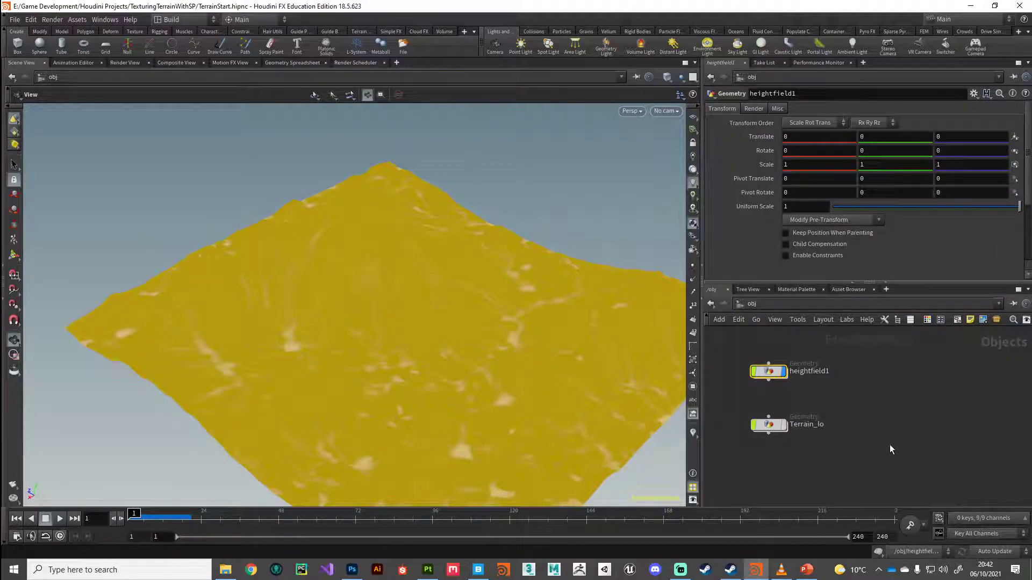
double_click(768, 372)
type("prin")
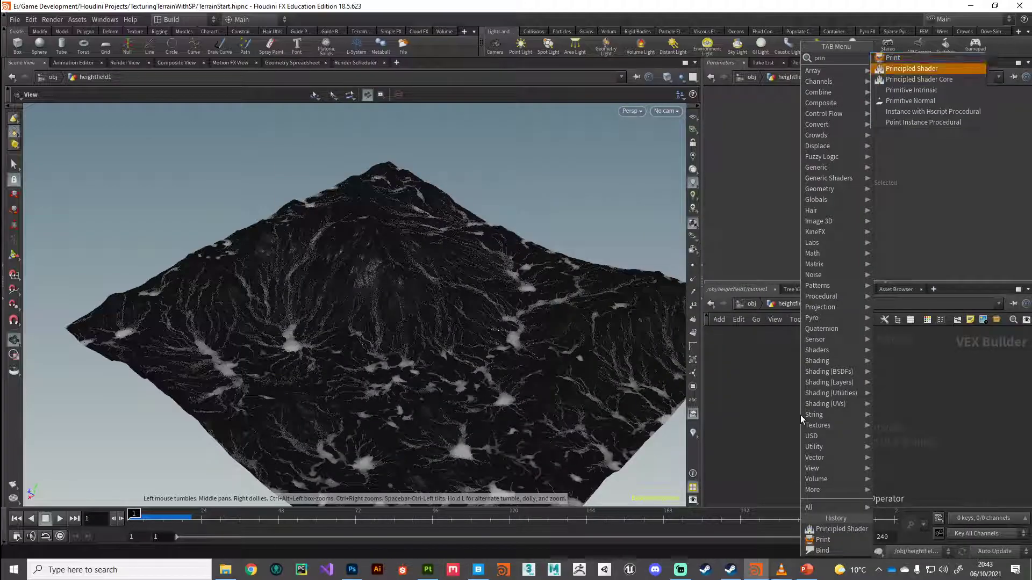
Step: Place a Principled Shader node in heightfield1's VEX Builder network, nudged slightly left
left_click(912, 68)
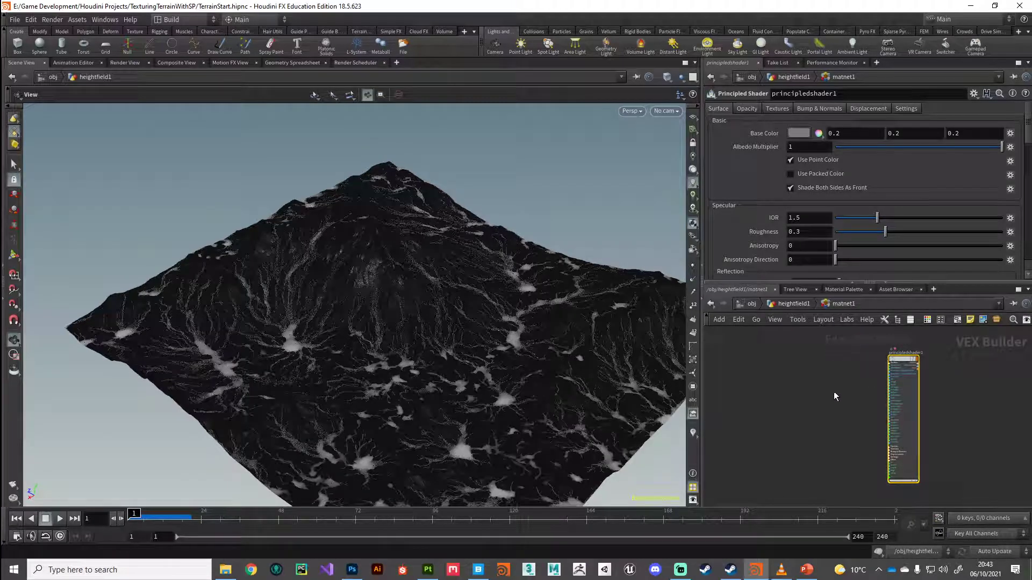
left_click_drag(904, 418, 853, 419)
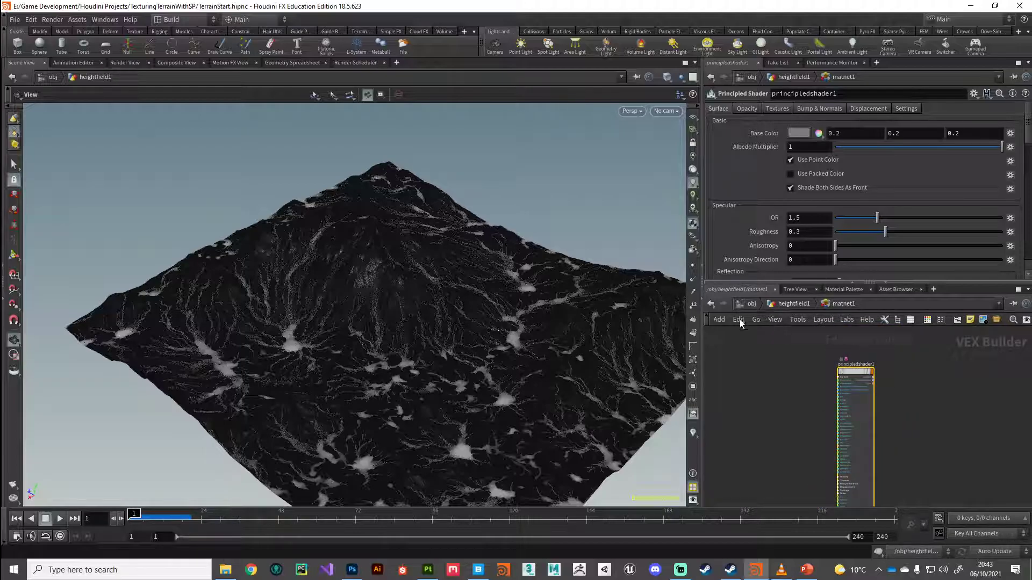
left_click(738, 319)
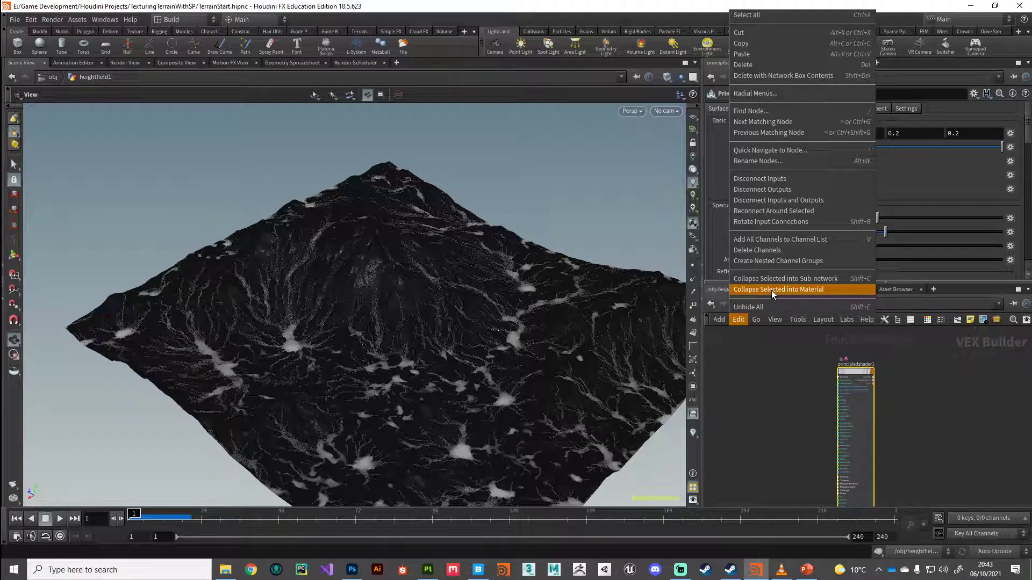
Step: Collapse the Principled Shader into a material builder with Collapse Selected into Material
left_click(780, 289)
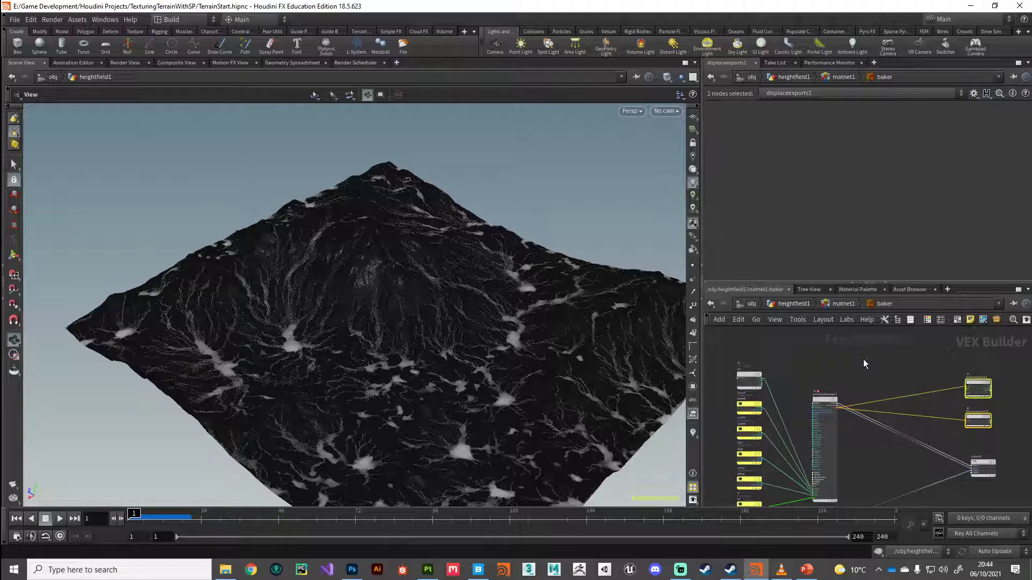
mouse_move(864, 361)
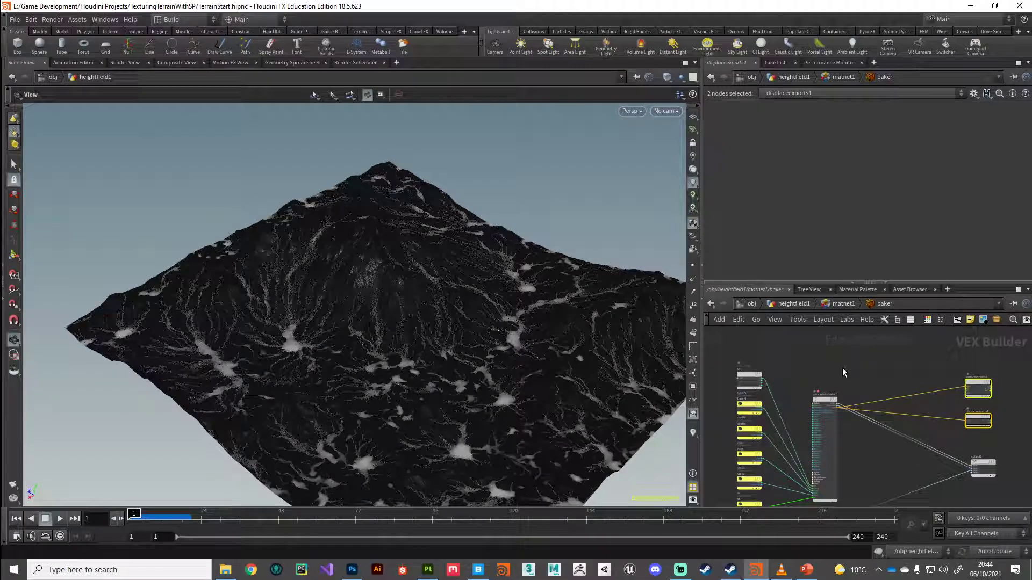
mouse_move(846, 347)
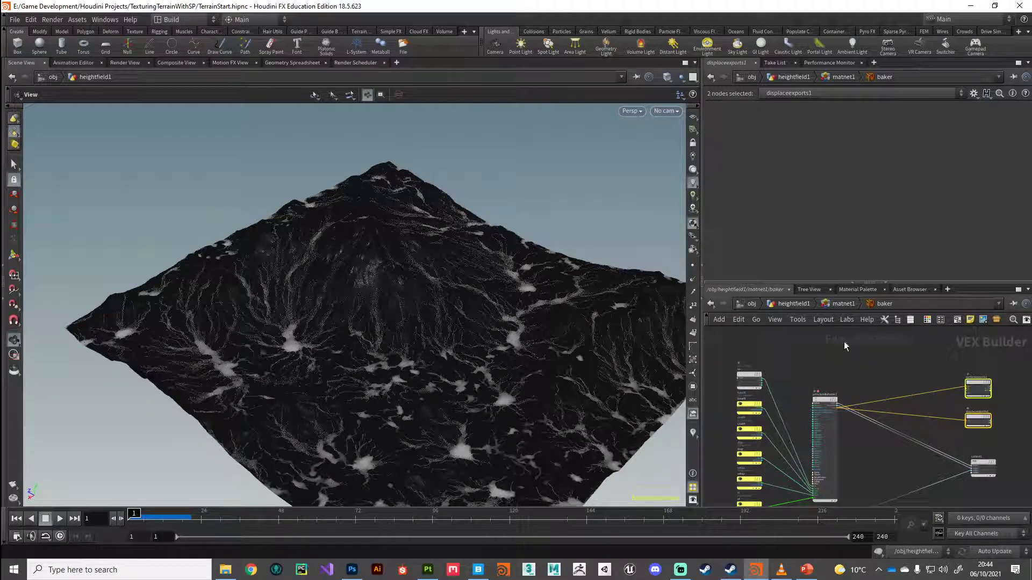
mouse_move(821, 364)
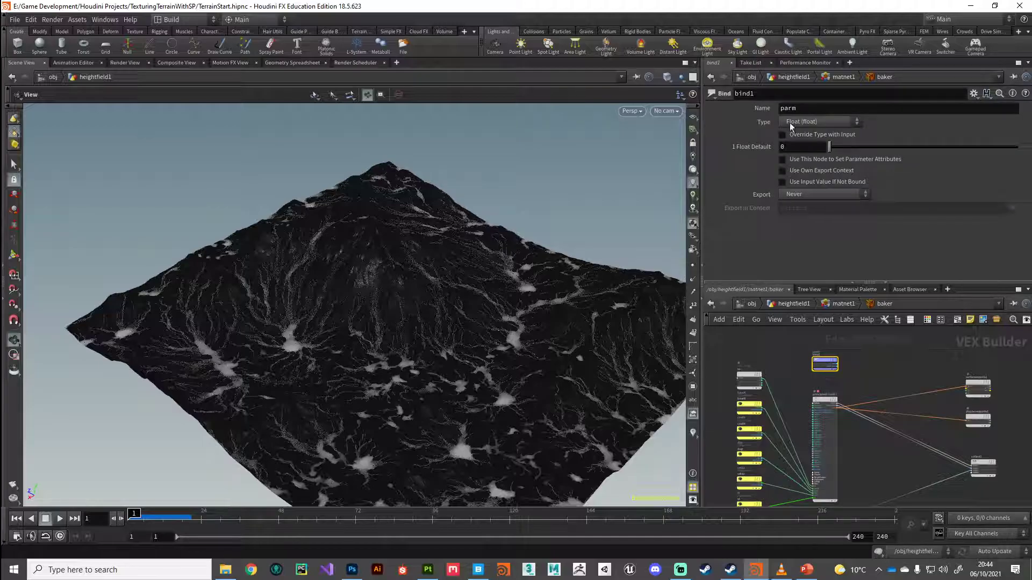
Step: Add a Bind node named water, exporting Always in the surface context
type("wate")
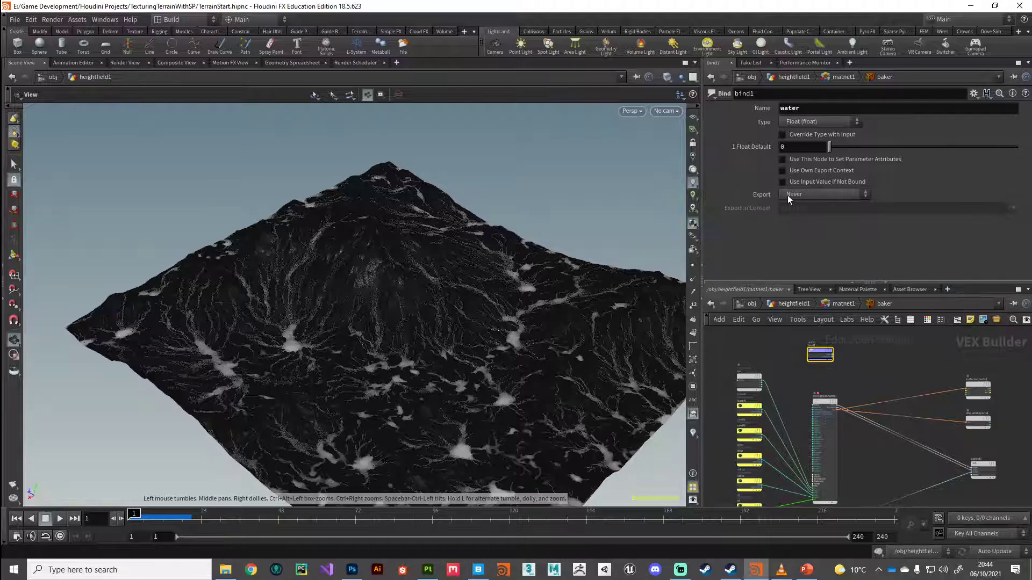
left_click(823, 194)
type("surface")
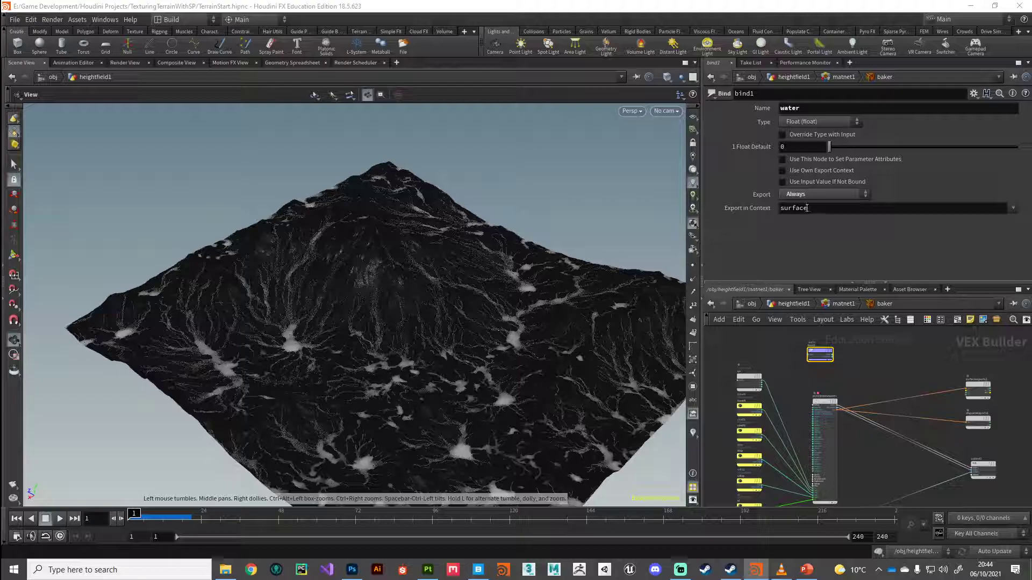
left_click(1012, 208)
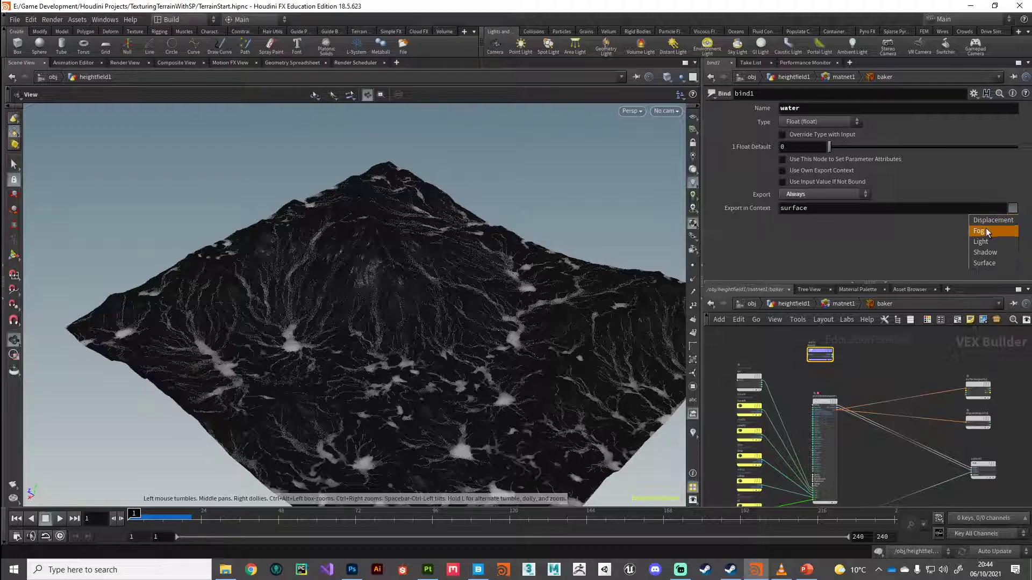
mouse_move(985, 253)
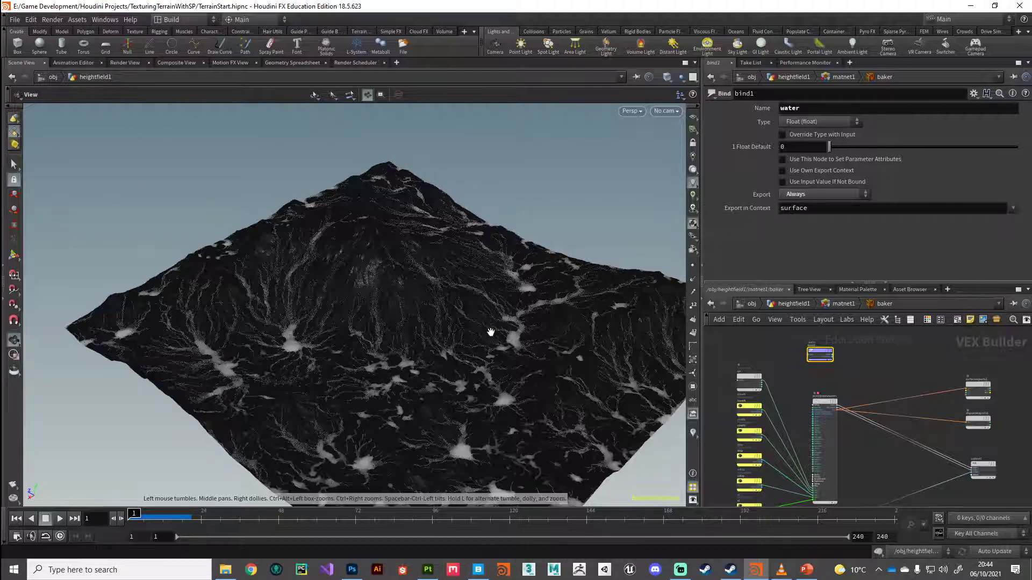
mouse_move(567, 317)
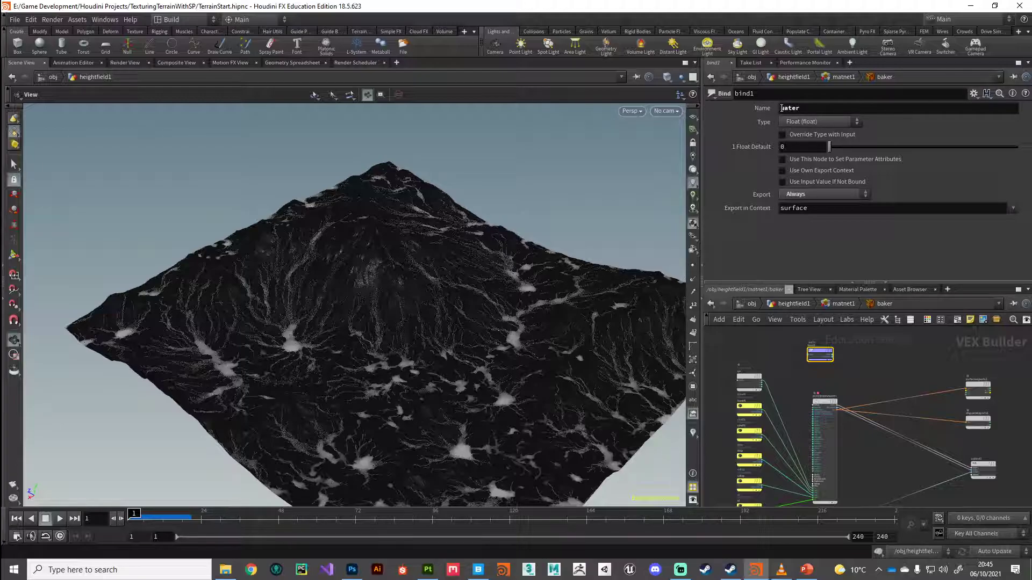
type("water")
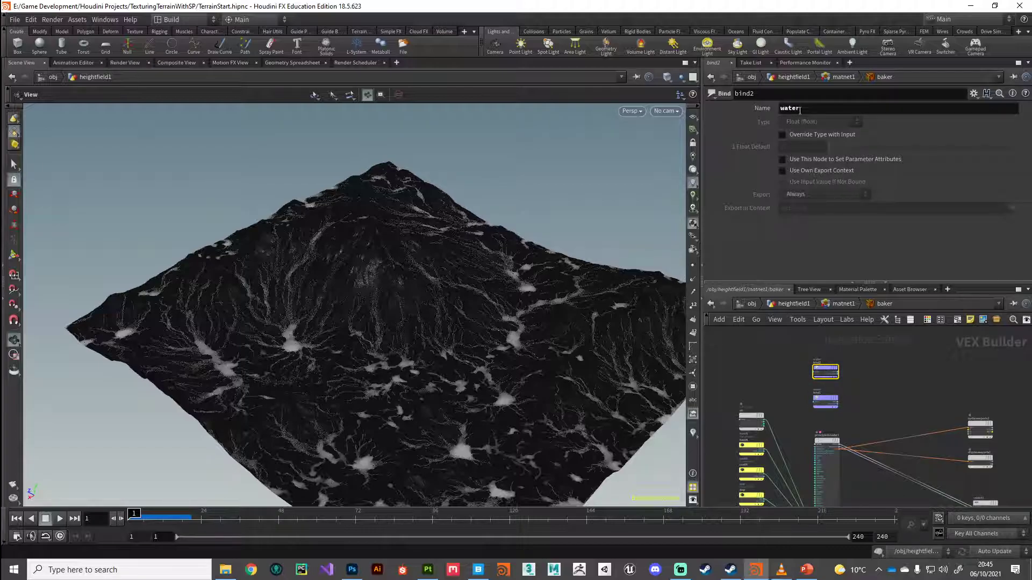
Step: Rename the pasted bind copies to curvature and debris
double_click(789, 108)
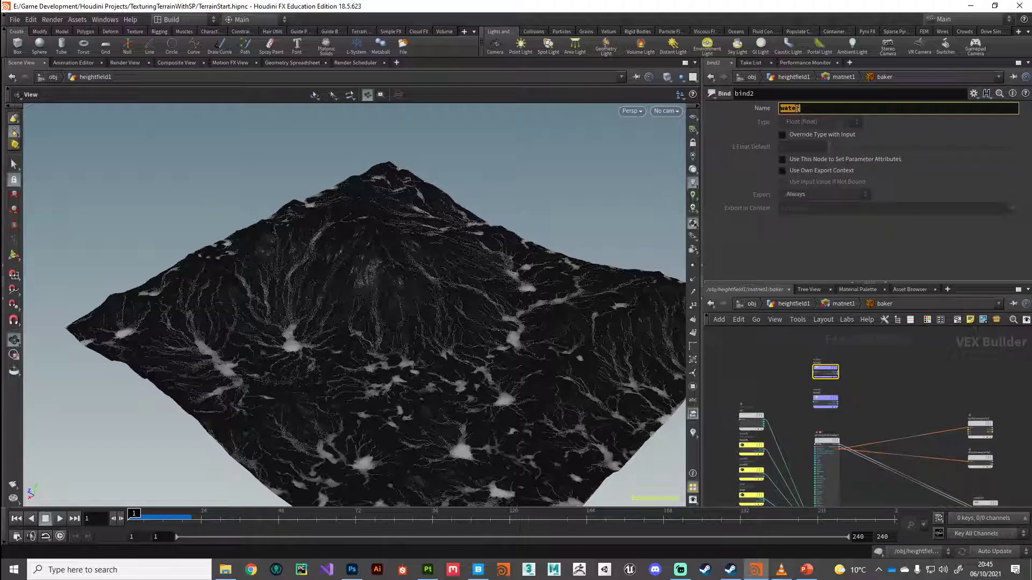
type("curvature")
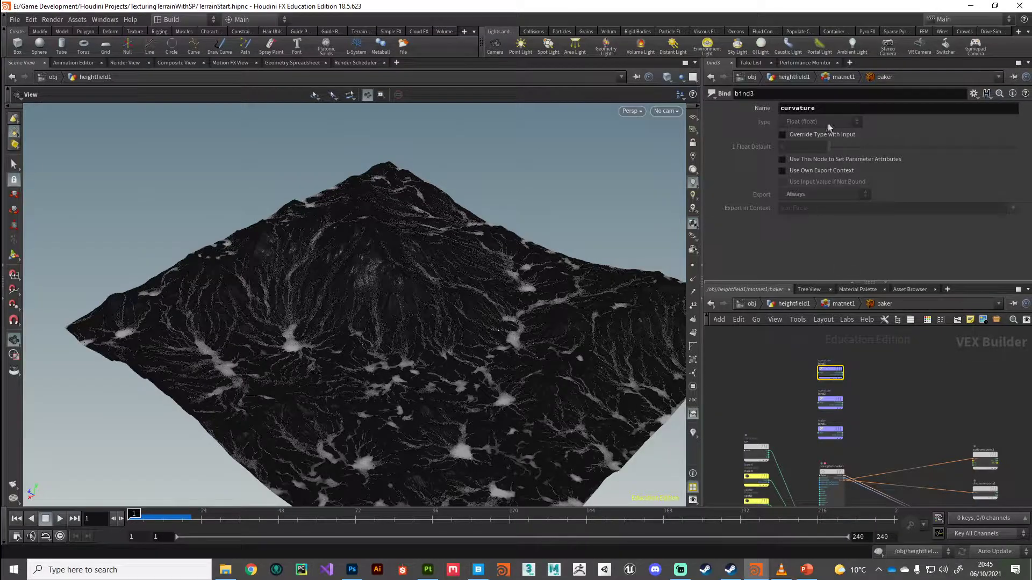
type("debr")
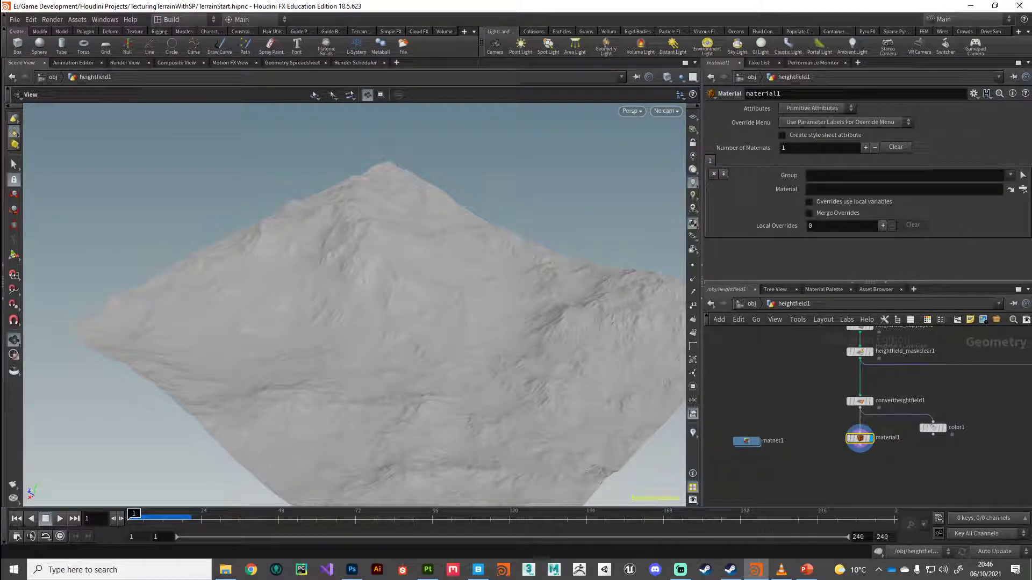
Step: Set material1's Material parameter to /obj/heightfield1/matnet1/baker
left_click(1022, 190)
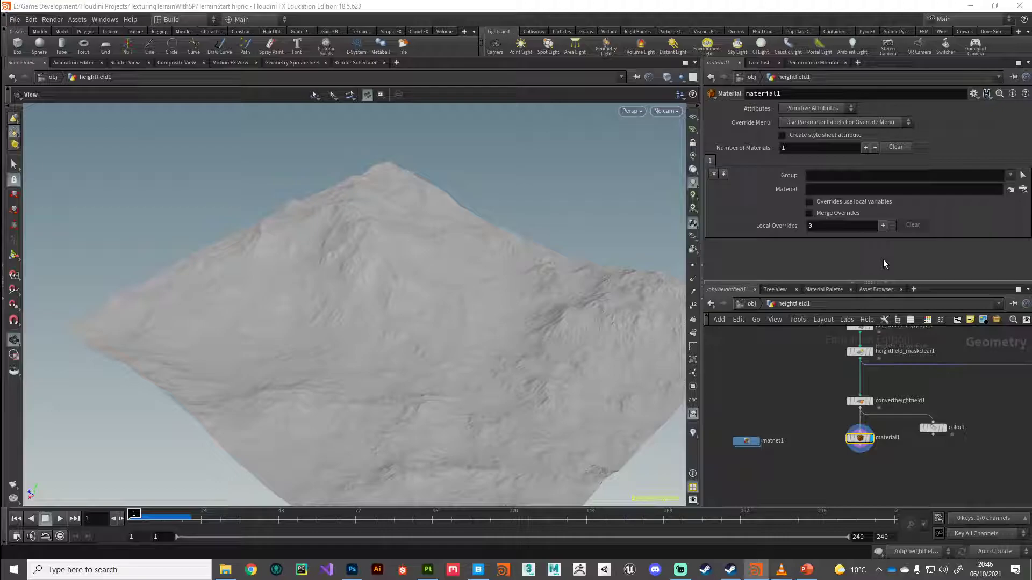
left_click(858, 438)
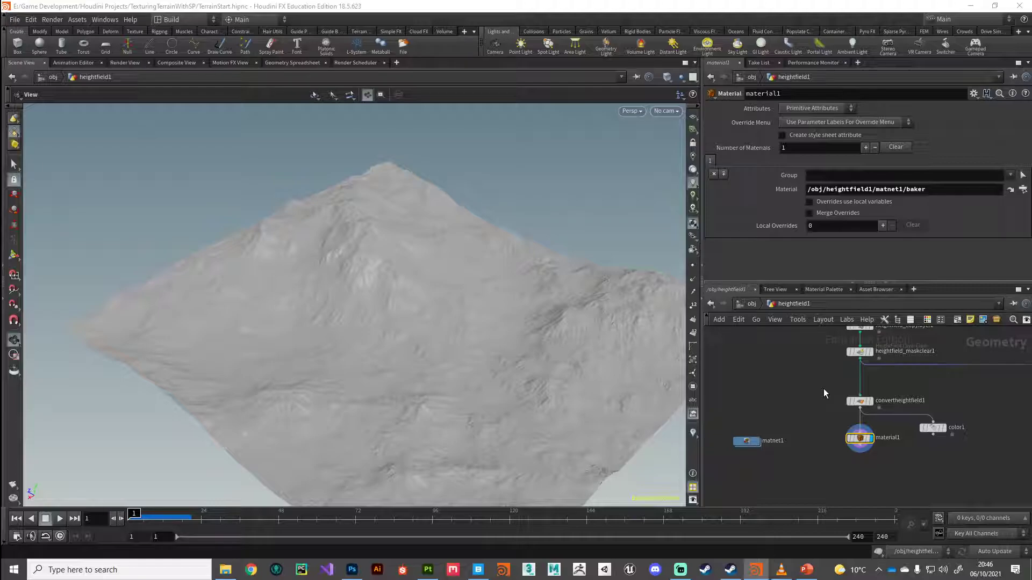
left_click(859, 438)
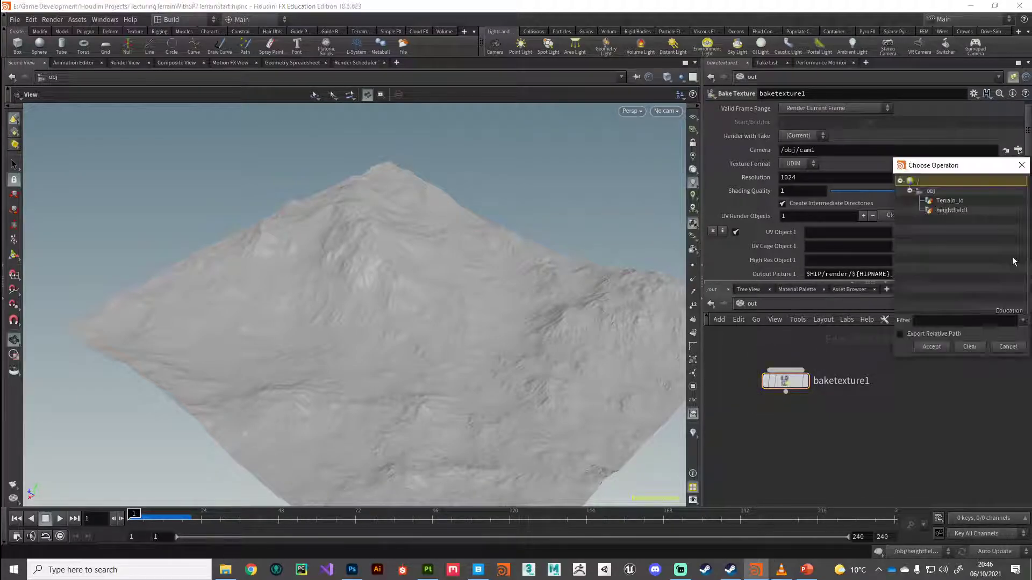
Step: Set baketexture1 to UDIM, 1024x1024, with heightfield1 as High Res Object 1
left_click(952, 210)
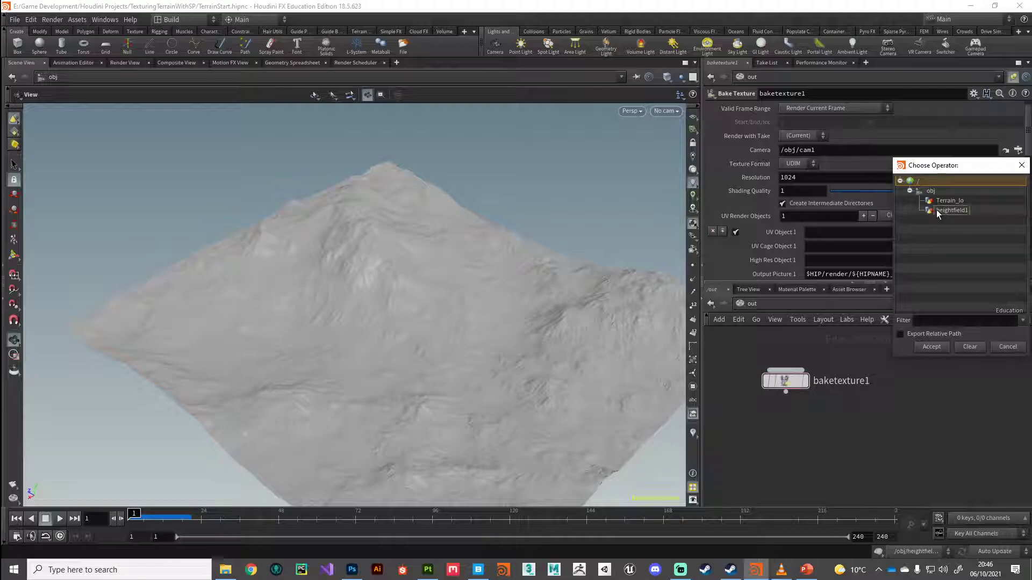
left_click(950, 210)
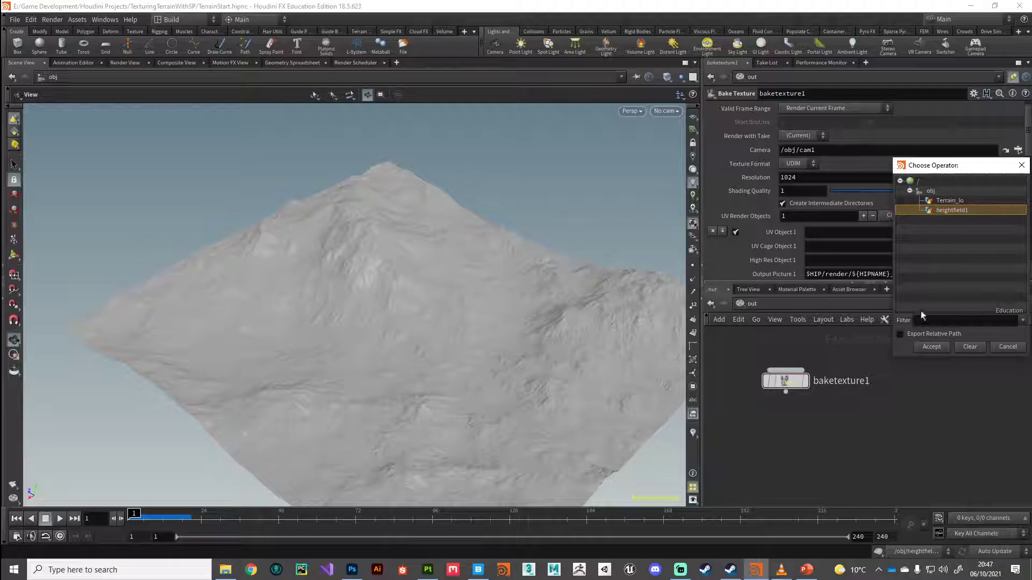
left_click(930, 346)
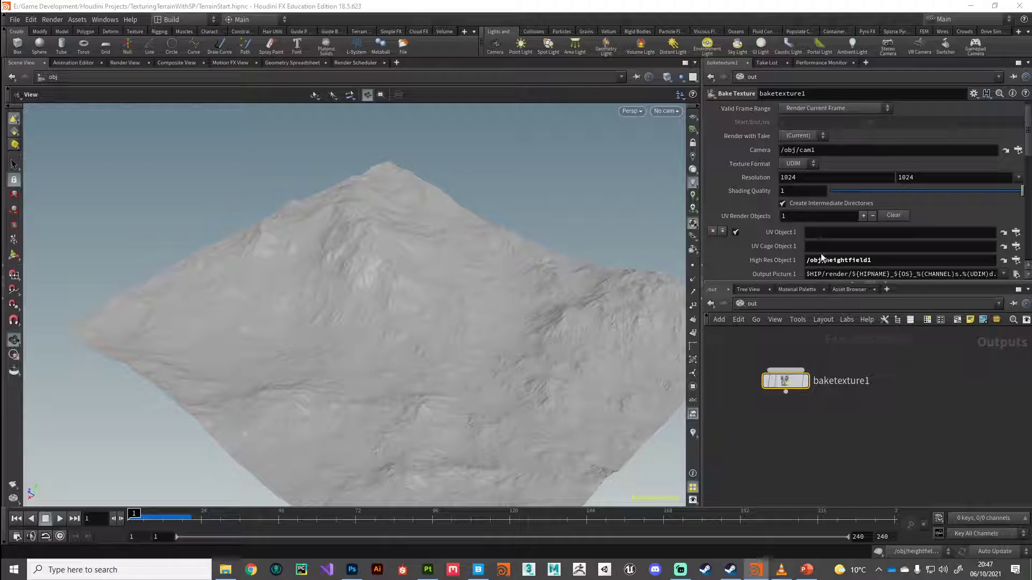
left_click(895, 233)
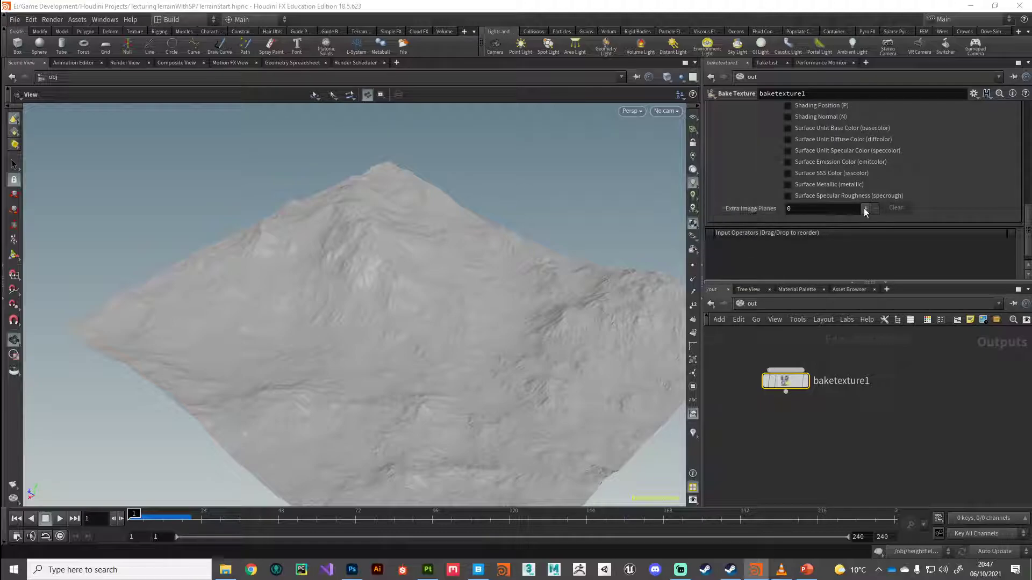
Step: Add an extra image plane exporting water as a float channel water_mask
left_click(865, 209)
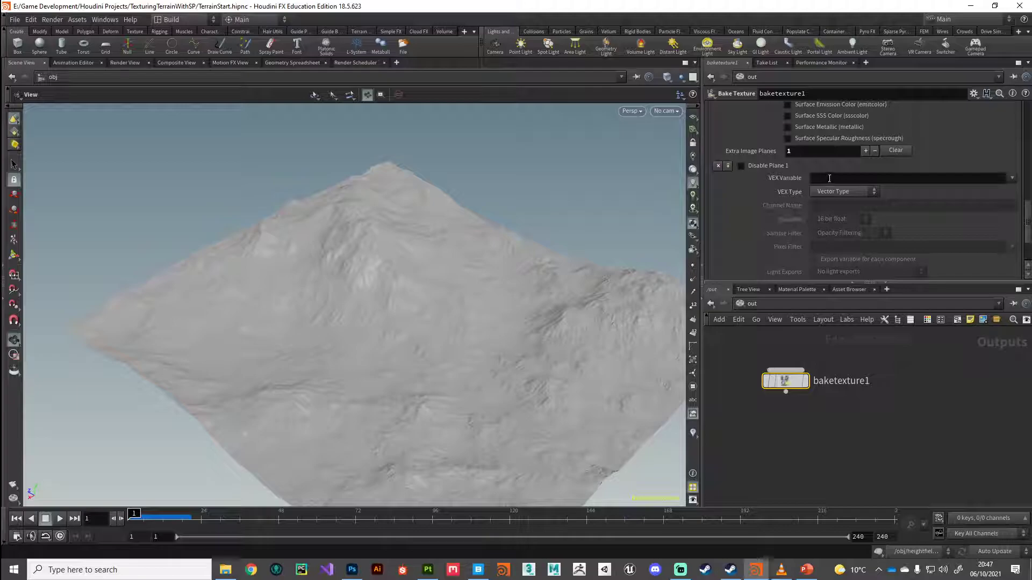
left_click(909, 178)
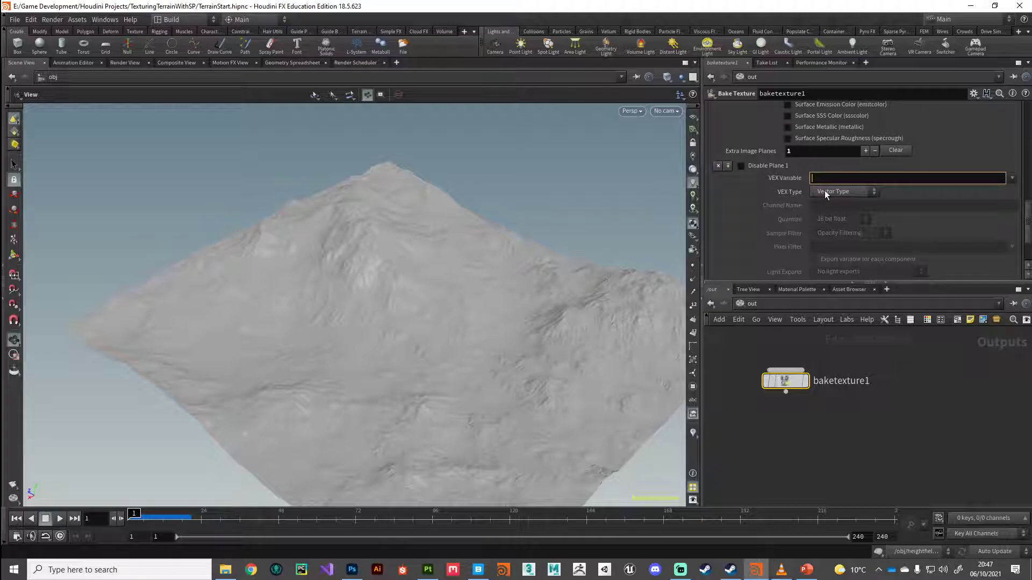
type("water")
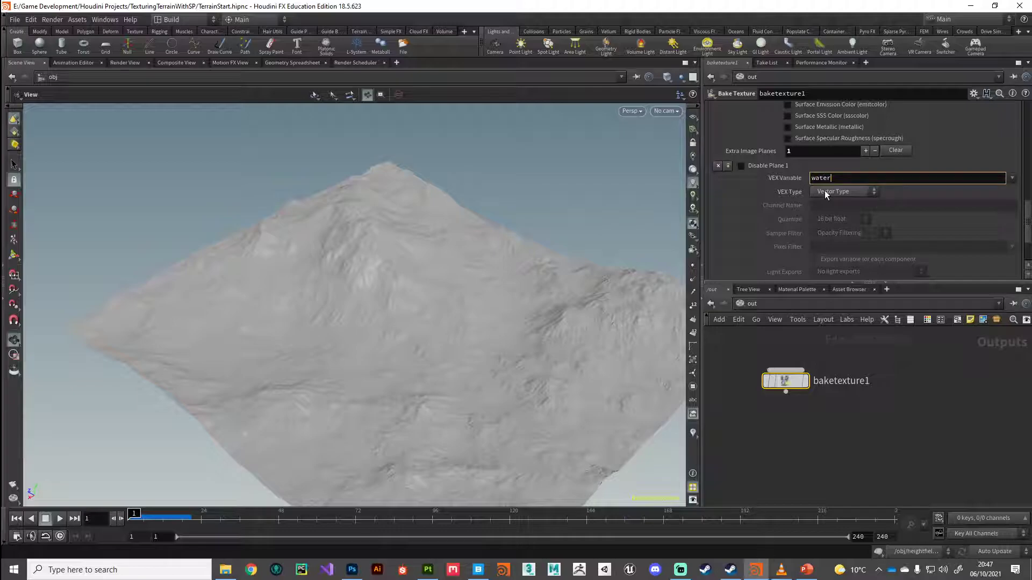
left_click(844, 191)
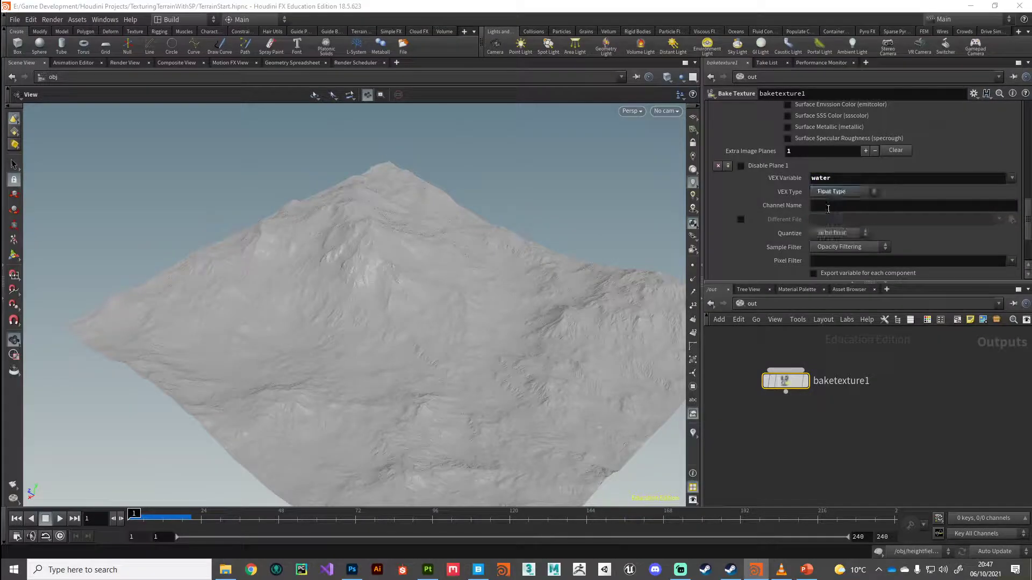
type("water_mask")
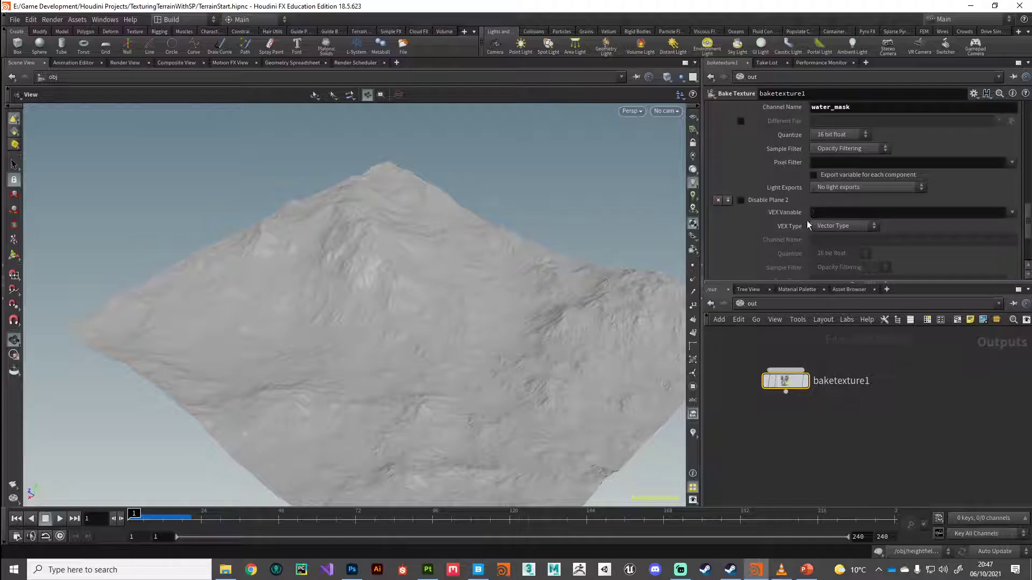
Step: Add a second plane exporting debris as a float channel debris_mask
type("deb")
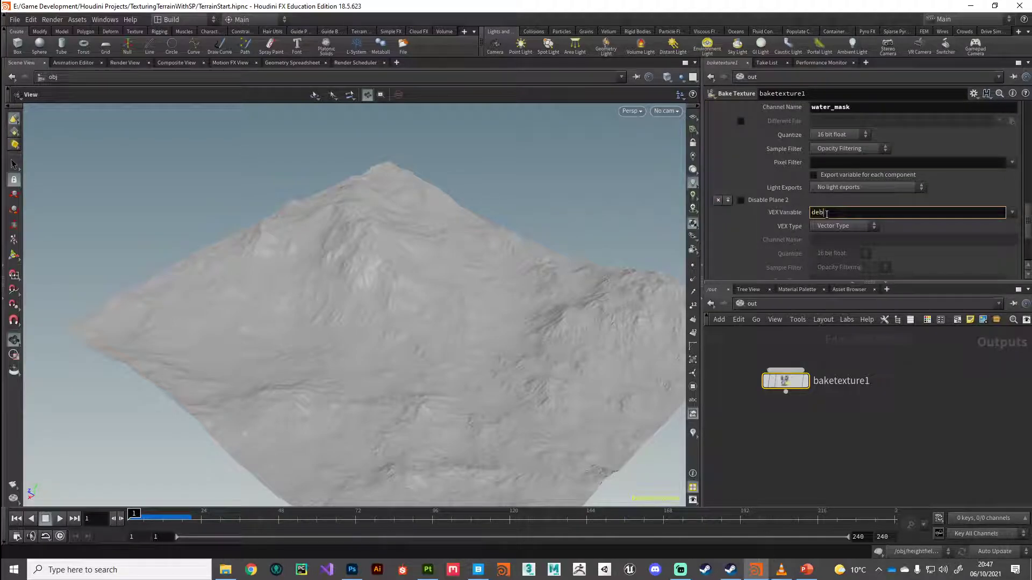
left_click(844, 226)
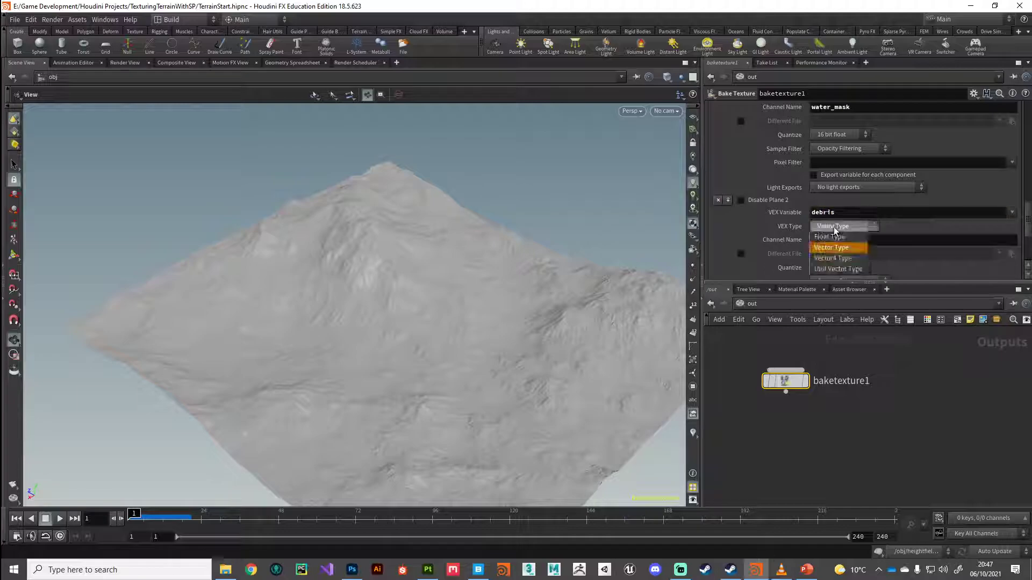
left_click(830, 237)
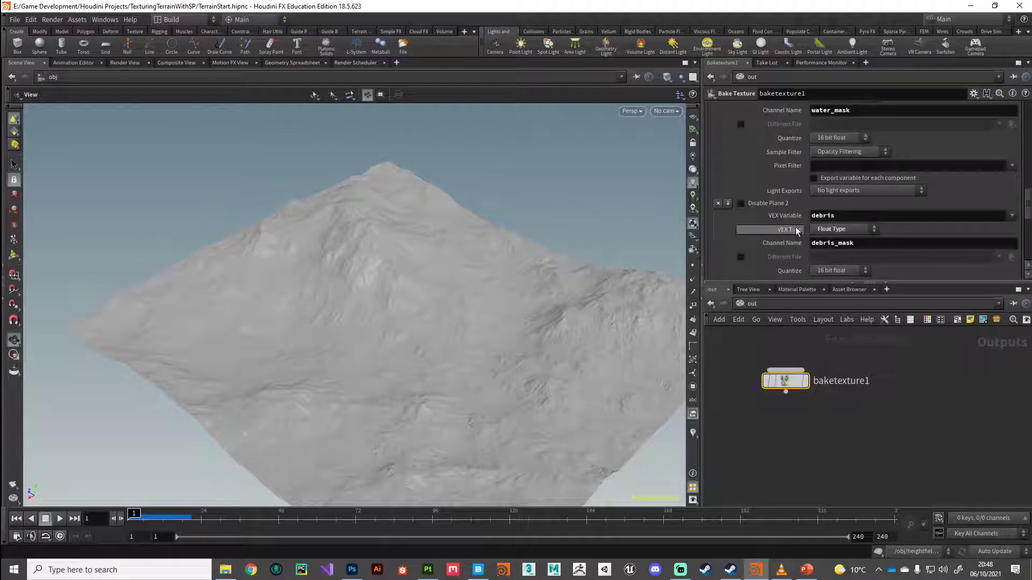
Step: Add image plane 3 exporting curvature as a float channel curv_mask
scroll("down", 3)
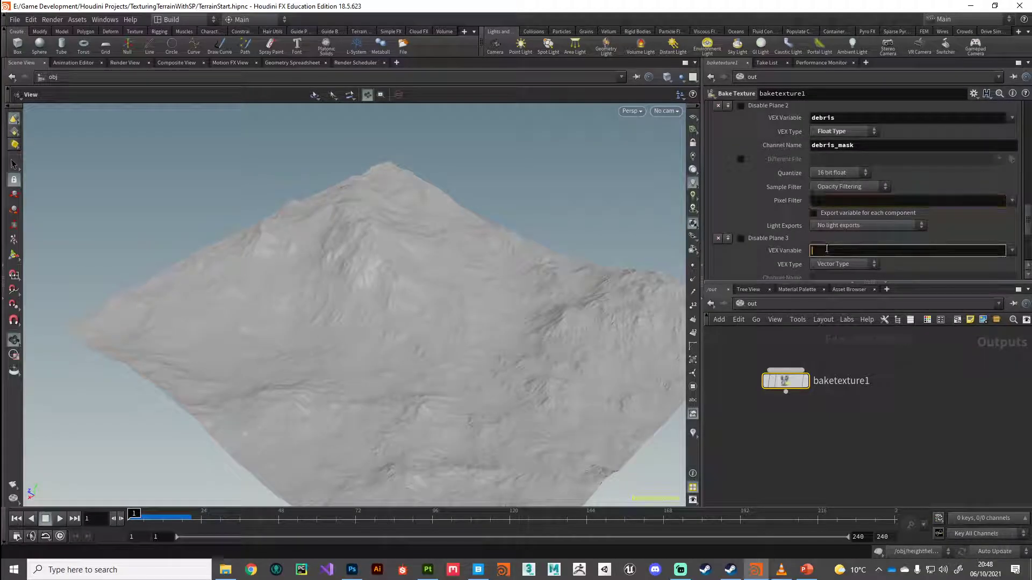
type("curvature")
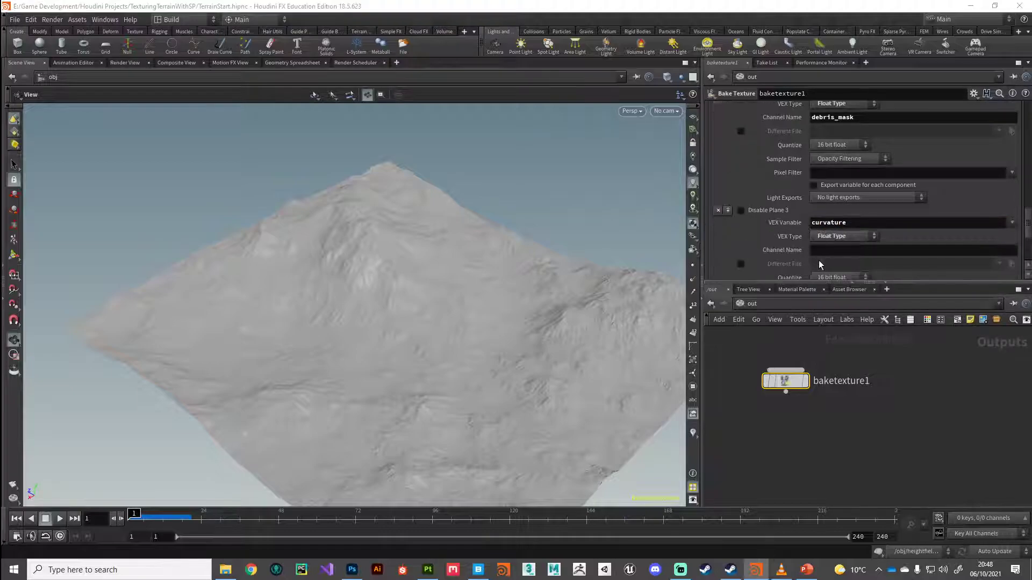
type("cu")
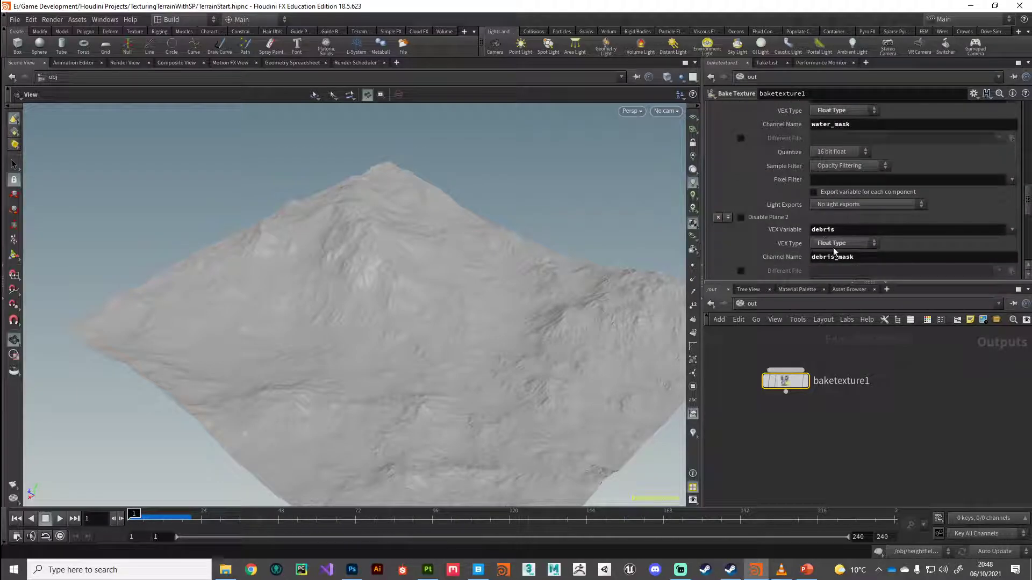
scroll("down", 3)
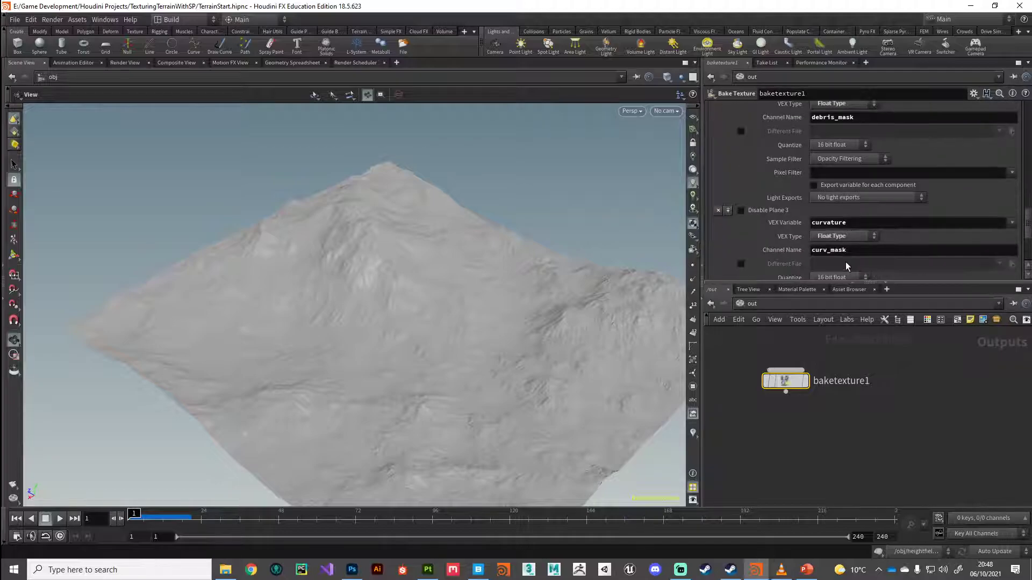
scroll("down", 3)
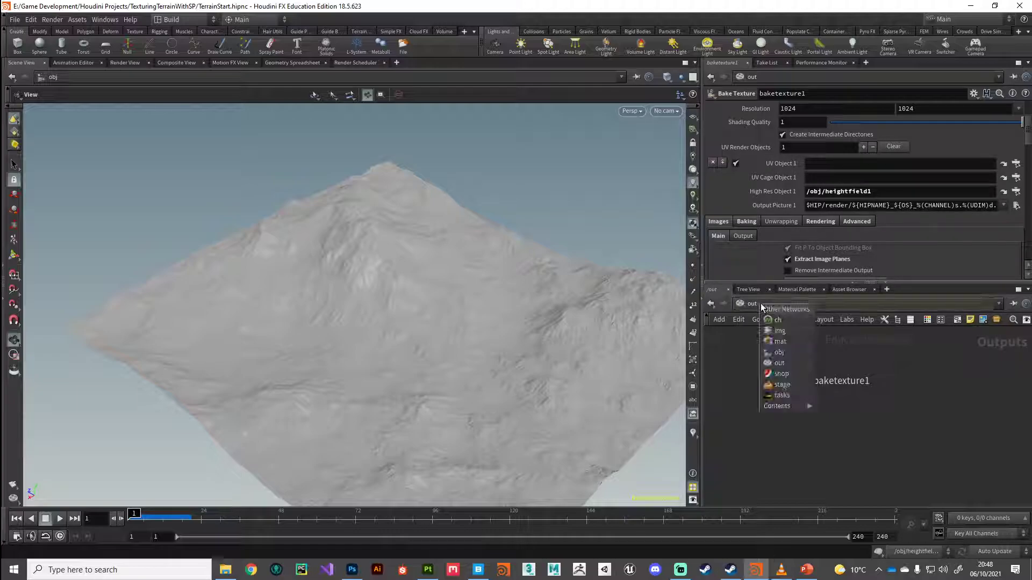
mouse_move(779, 352)
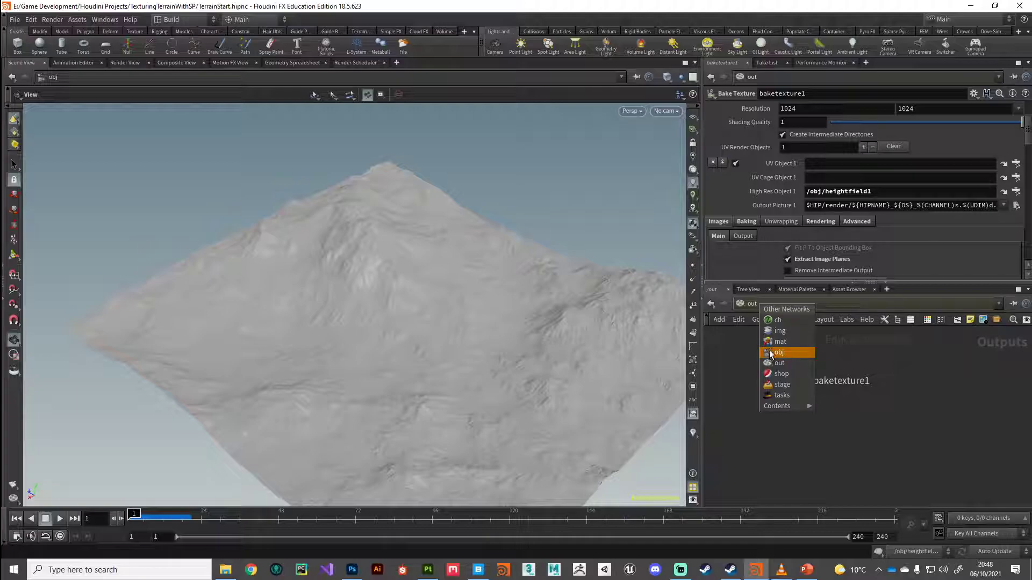
Step: Switch to /obj and inspect Terrain_lo's merge, segment, UV-layout and FBX-export nodes
left_click(780, 352)
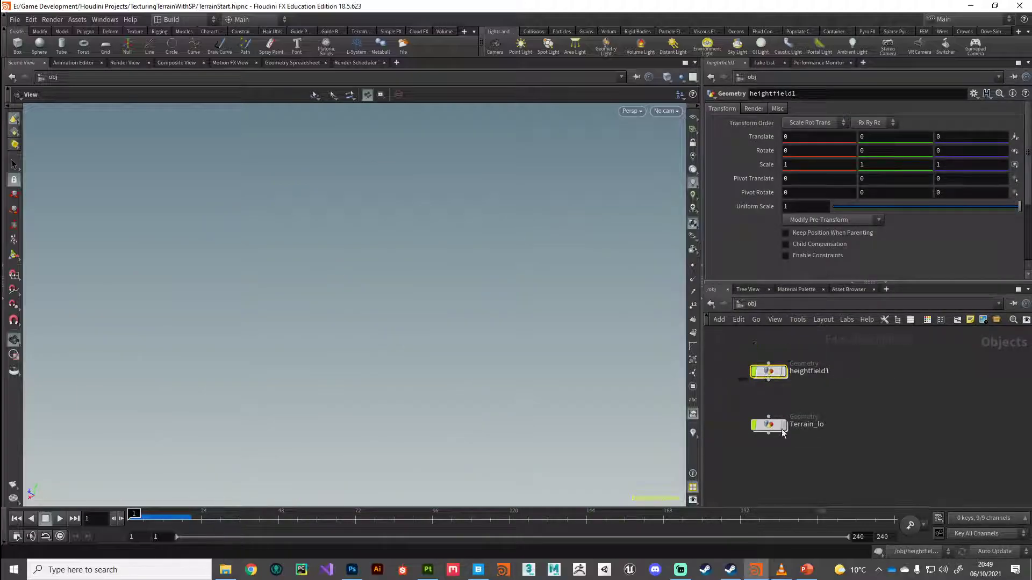
left_click(768, 424)
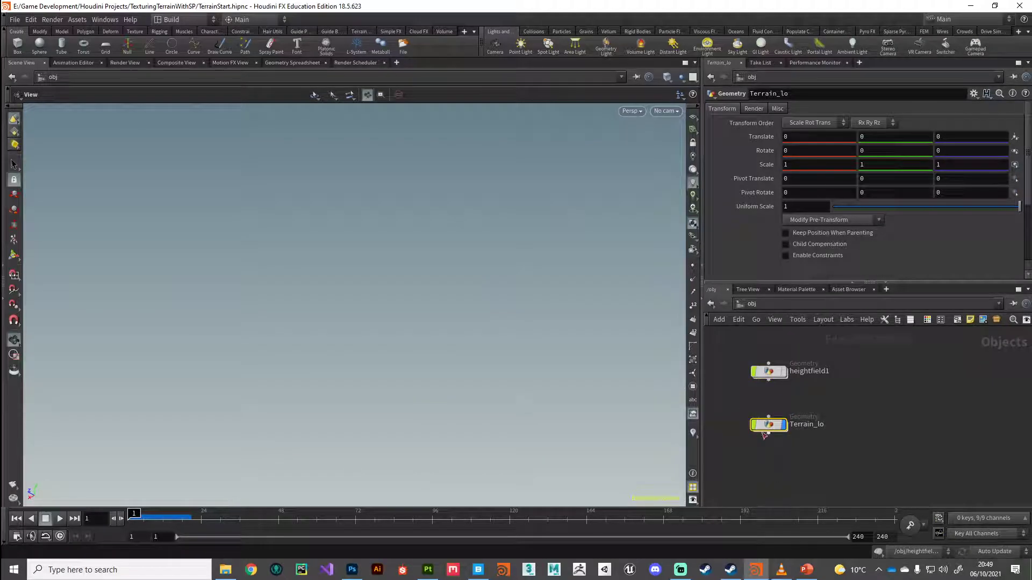
double_click(768, 425)
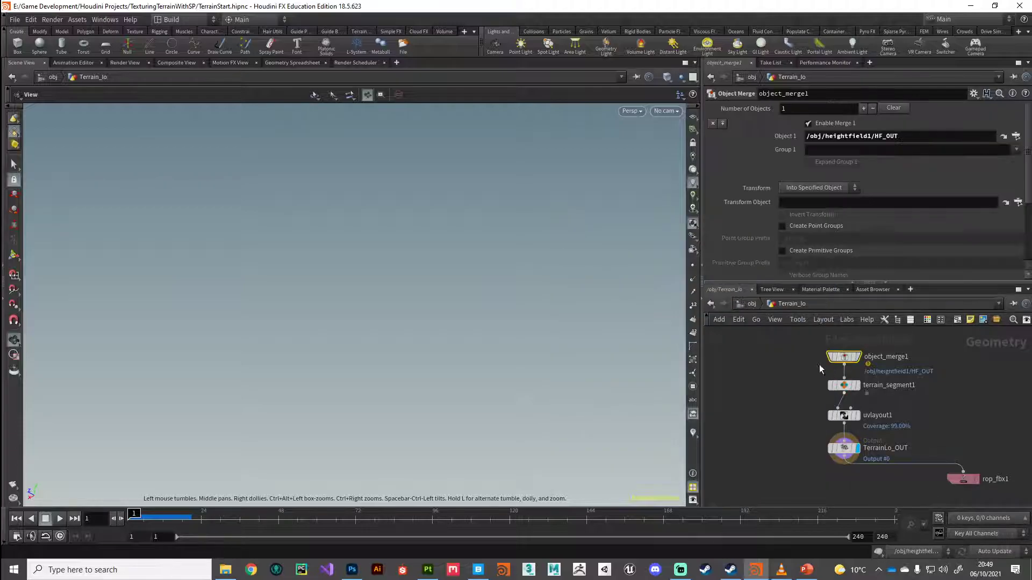
right_click(843, 355)
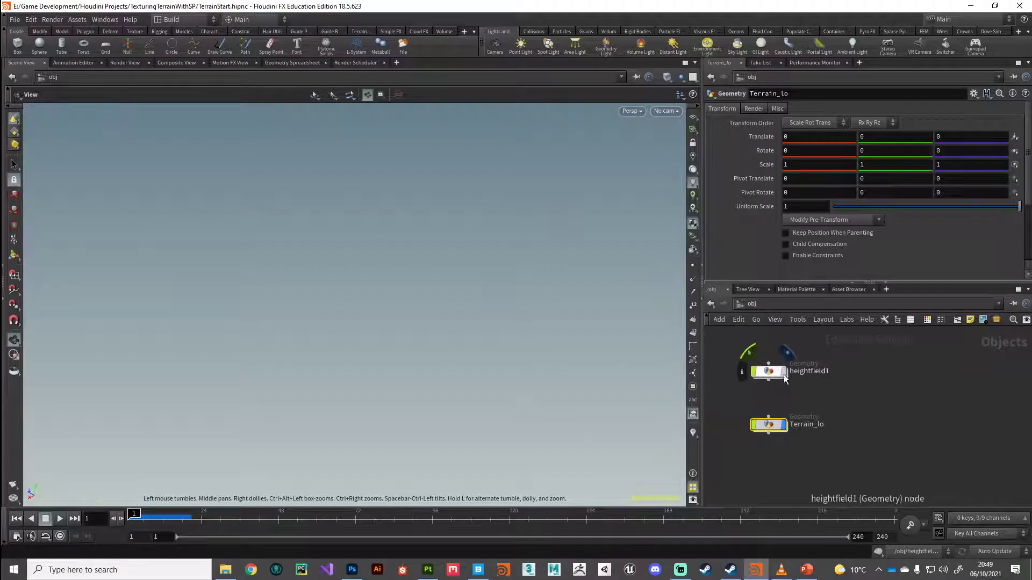
Step: Dive into heightfield1, reposition HF_VOLUME_OUT, and select the material1 node
double_click(768, 372)
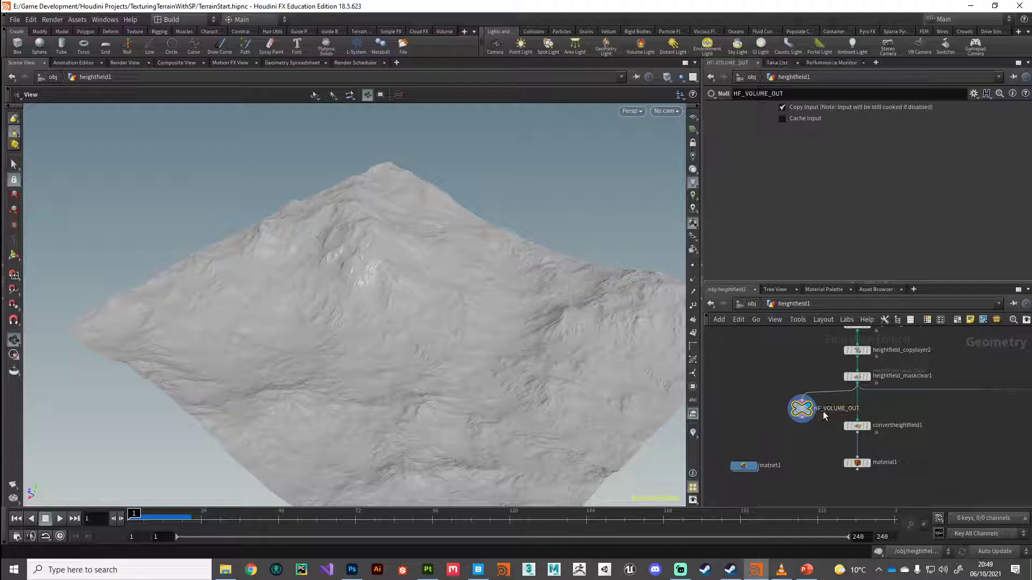
left_click_drag(802, 408, 770, 405)
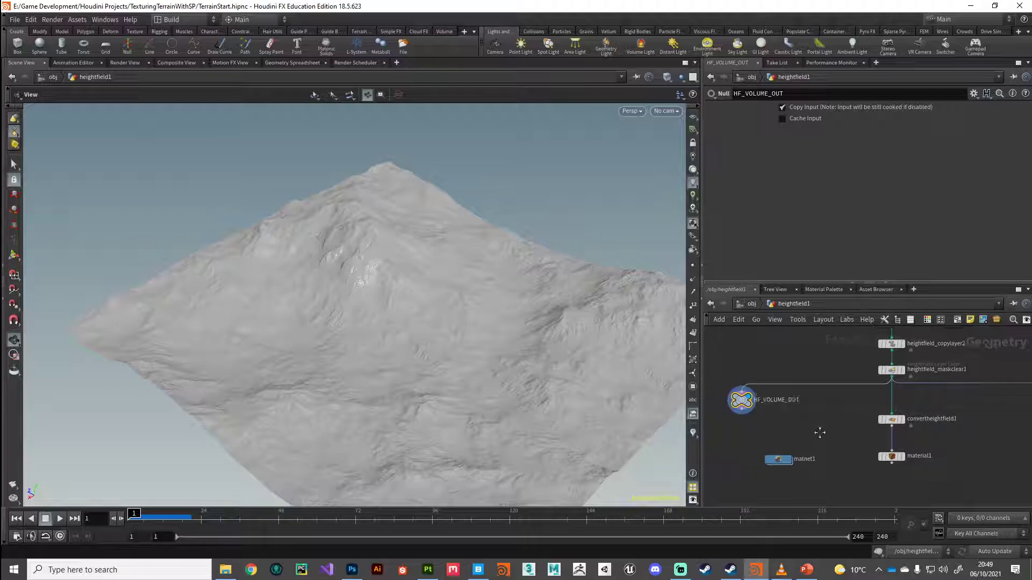
left_click(891, 456)
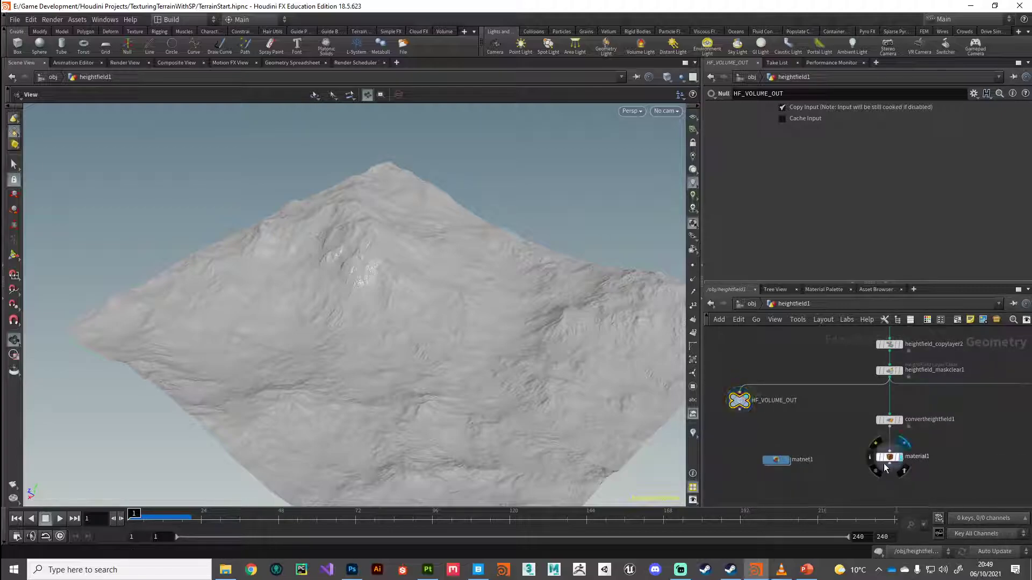
left_click(888, 456)
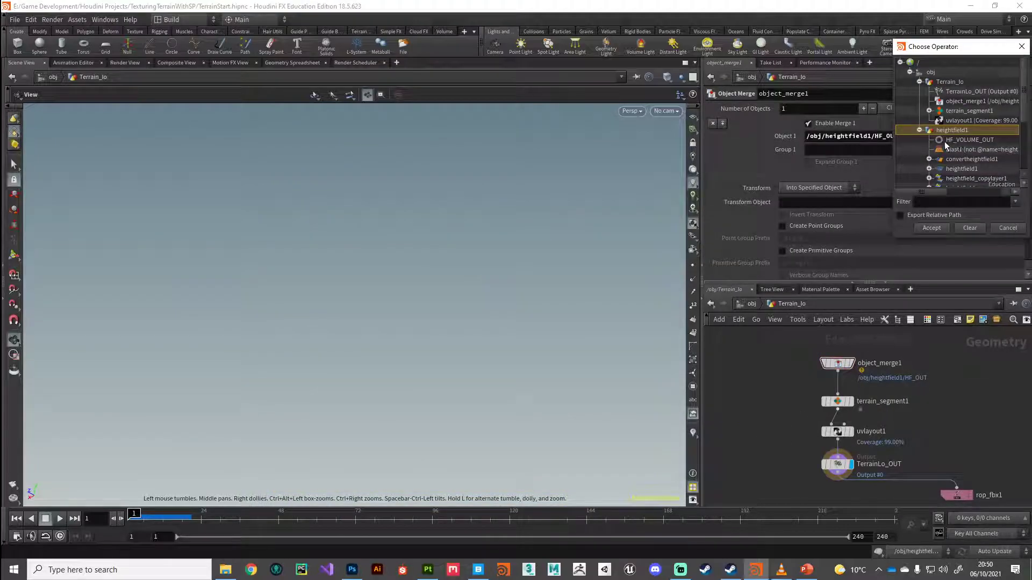
Step: Point Terrain_lo's object merge at HF_VOLUME_OUT, then inspect the TerrainLo_OUT node
left_click(931, 228)
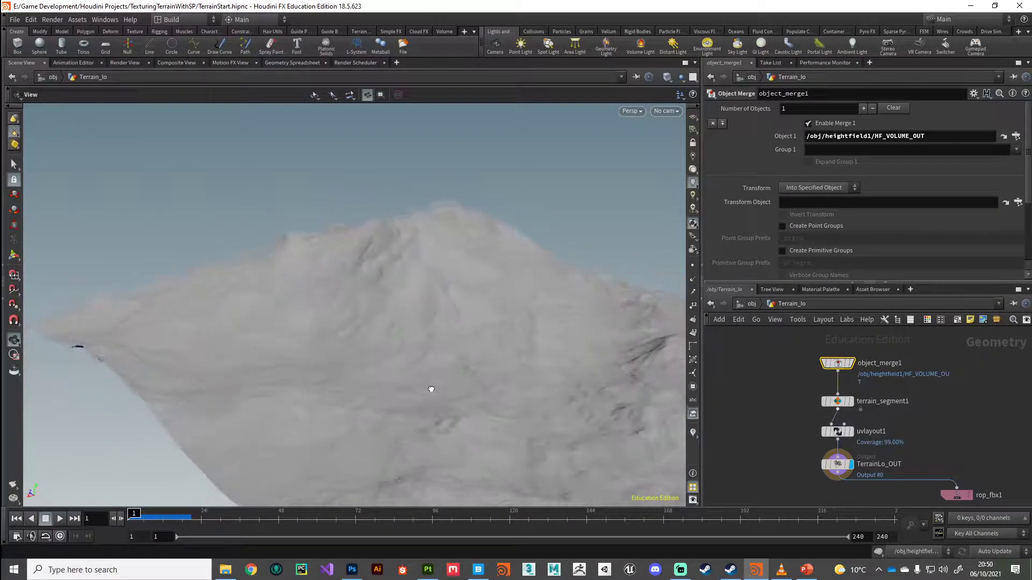
left_click_drag(431, 388, 376, 284)
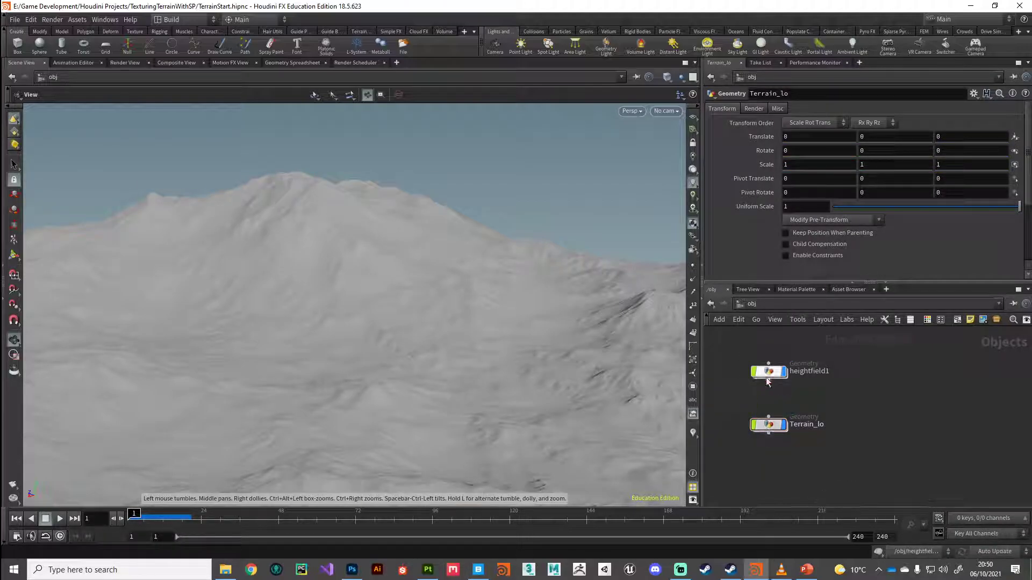
double_click(768, 372)
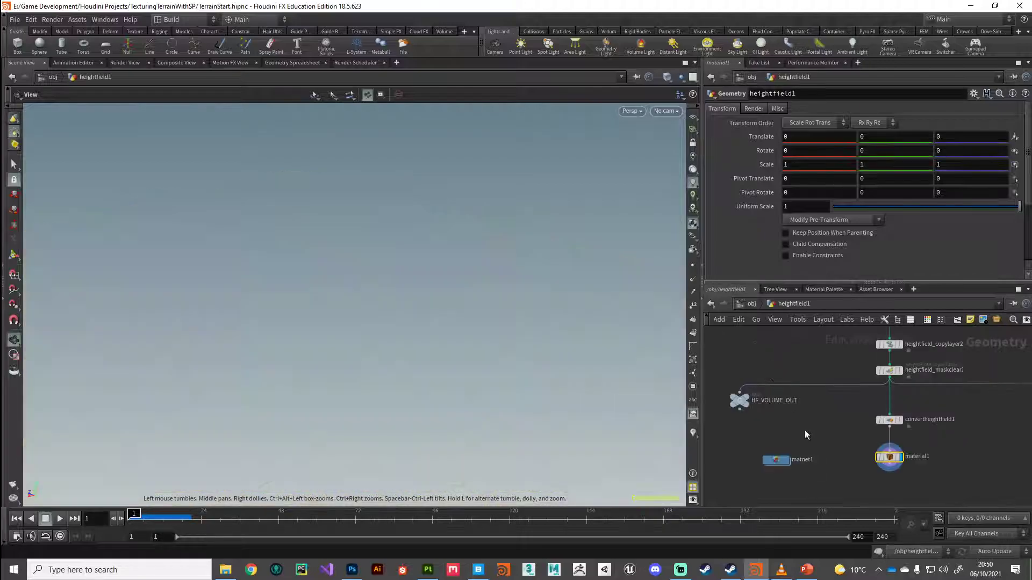
double_click(775, 460)
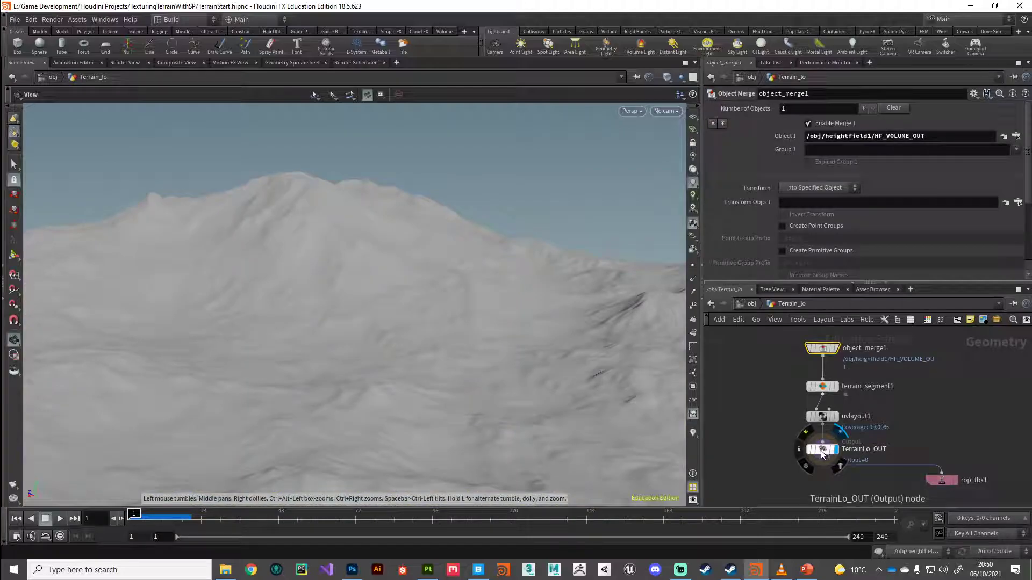
left_click(821, 449)
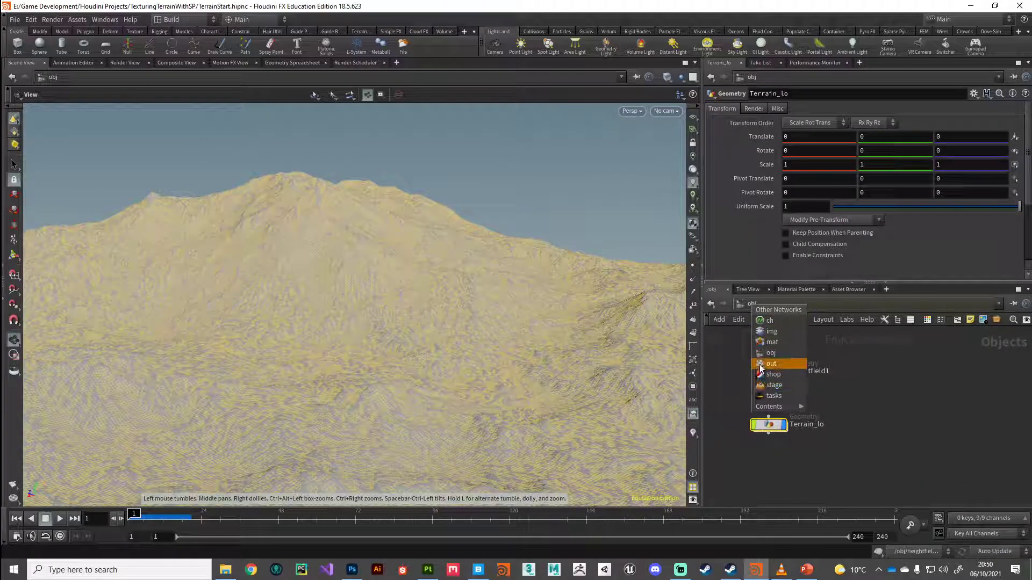
Step: Select baketexture1 in /out and set its Resolution to 256 by 256
left_click(771, 364)
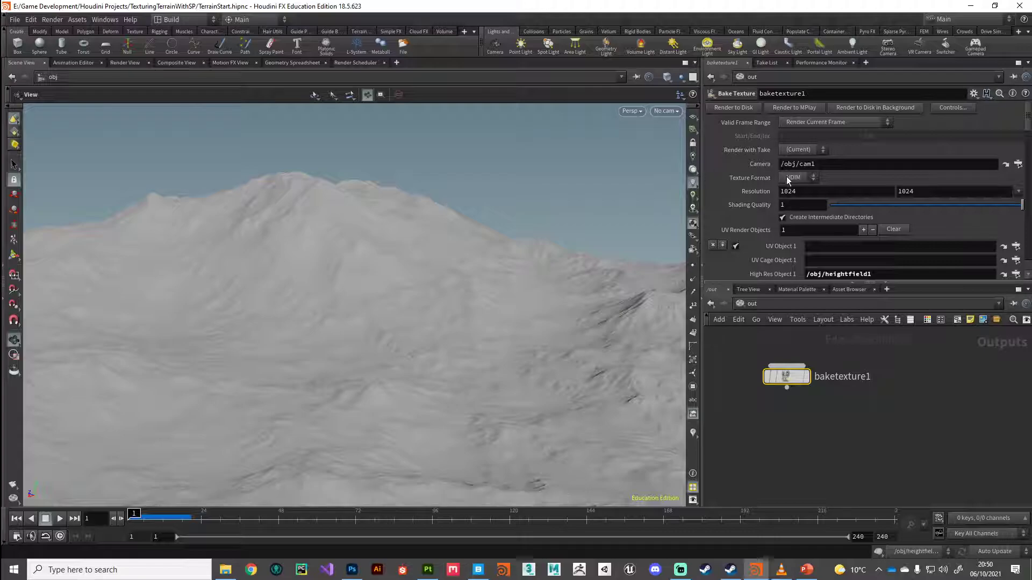
mouse_move(788, 191)
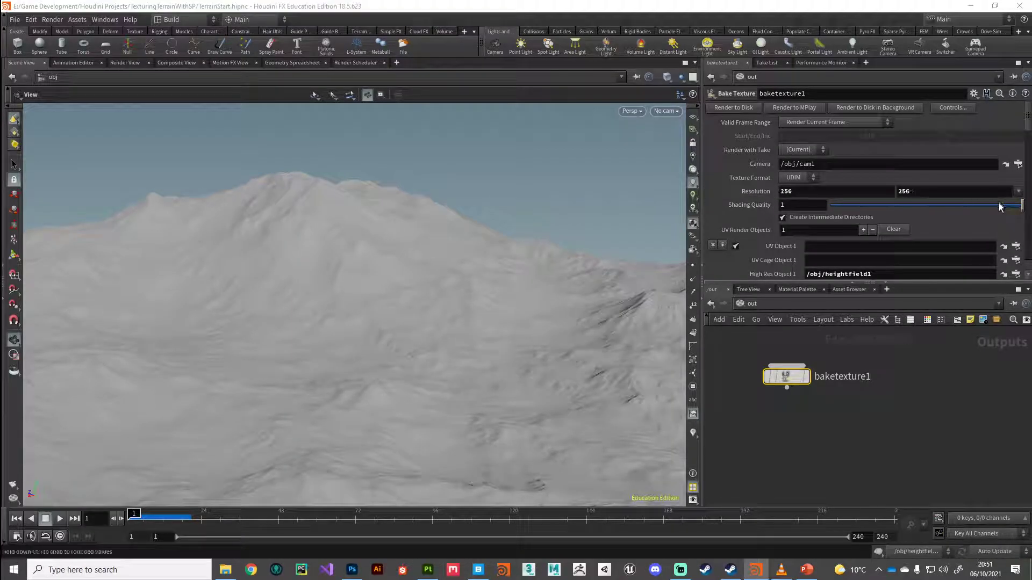
scroll("down", 3)
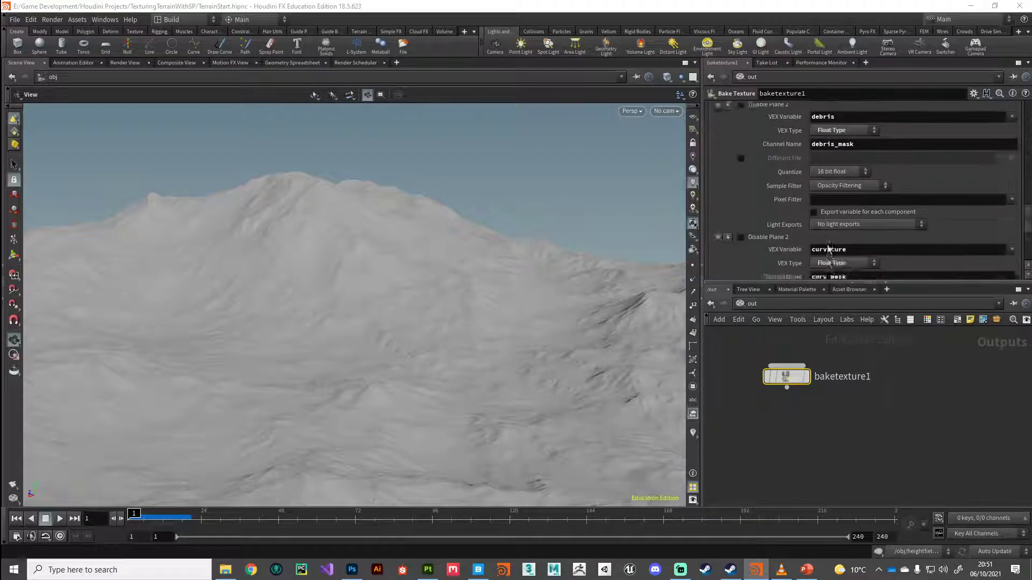
left_click(742, 108)
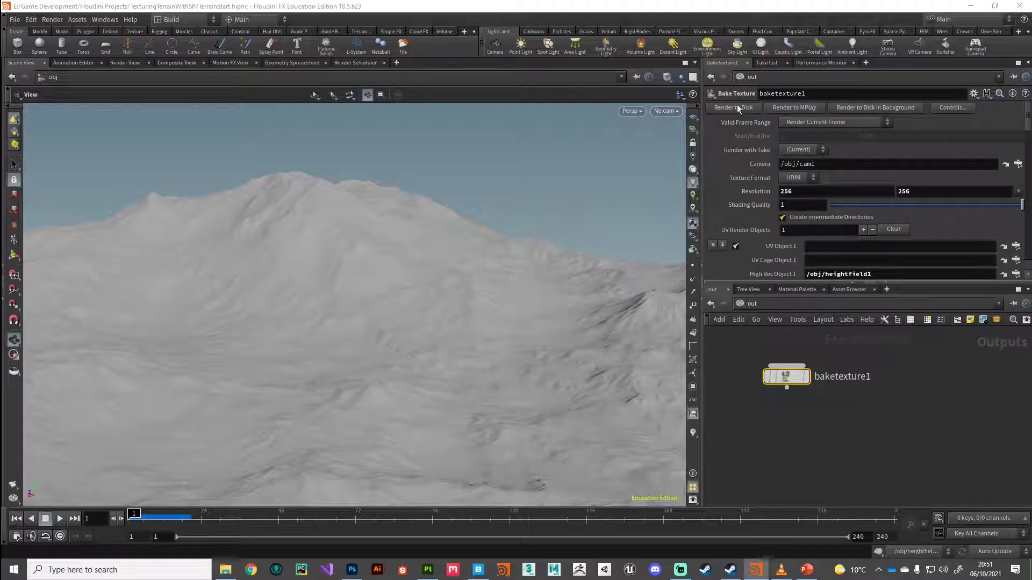
mouse_move(794, 107)
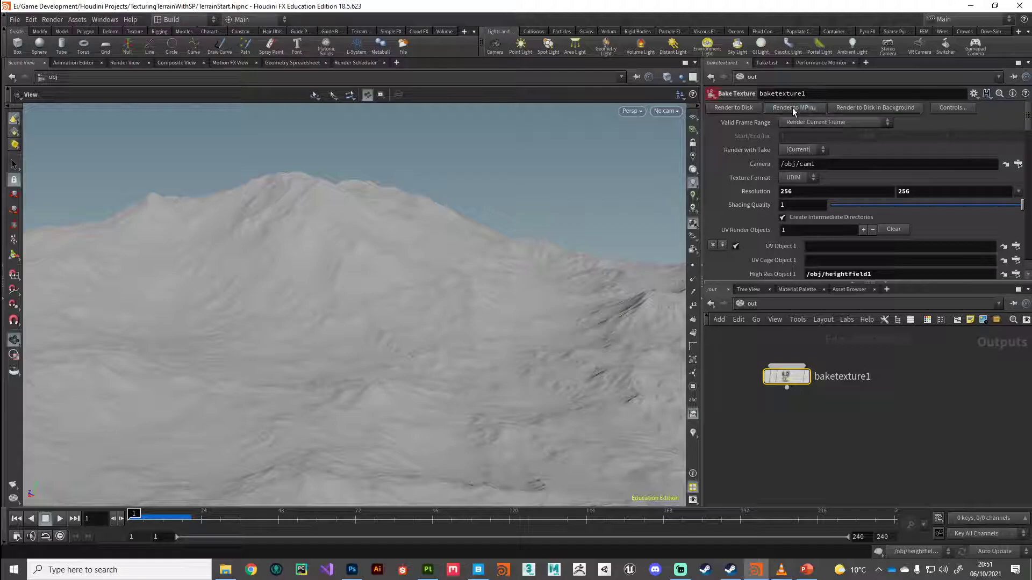
Step: Choose /obj/Terrain_lo as the Bake Texture node's UV Object 1
left_click(793, 107)
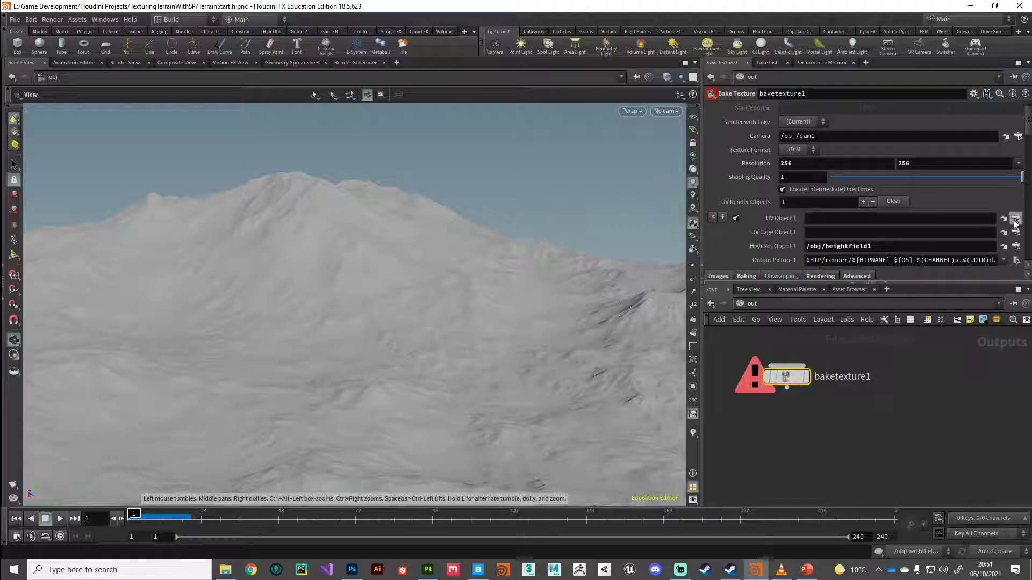
left_click(1015, 217)
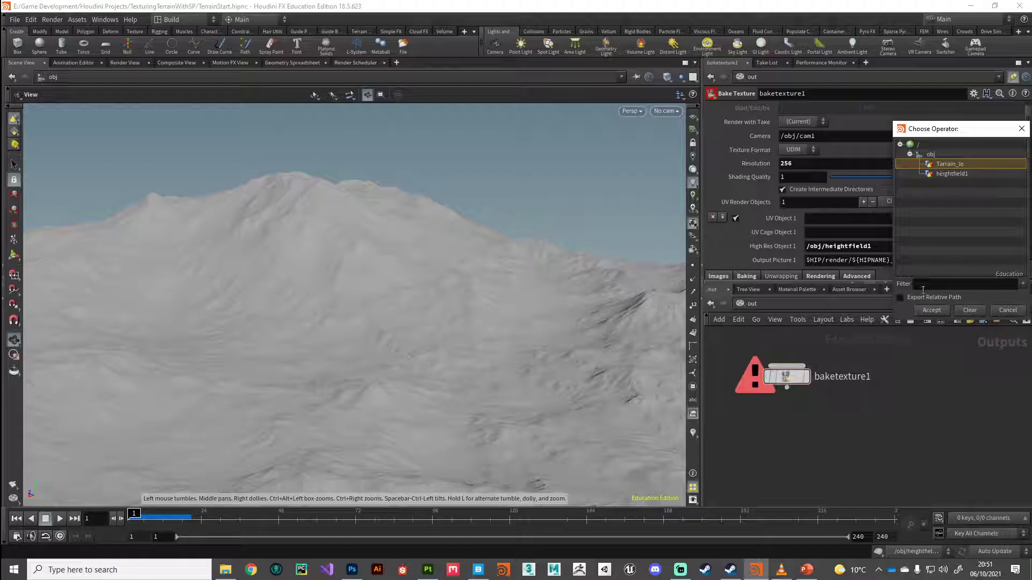
left_click(930, 310)
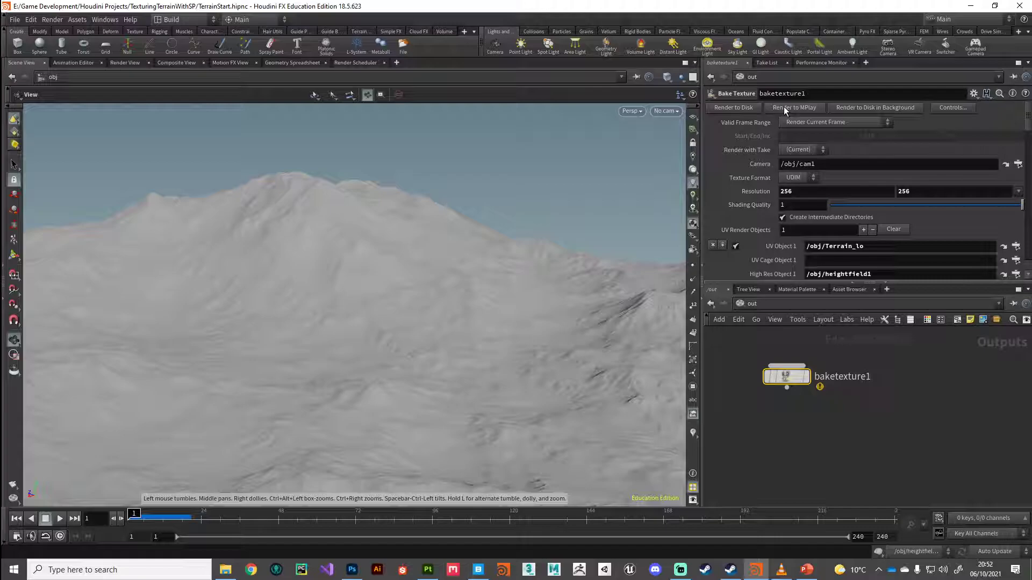
Step: Render baketexture1 to MPlay for a 256×256 preview
left_click(794, 108)
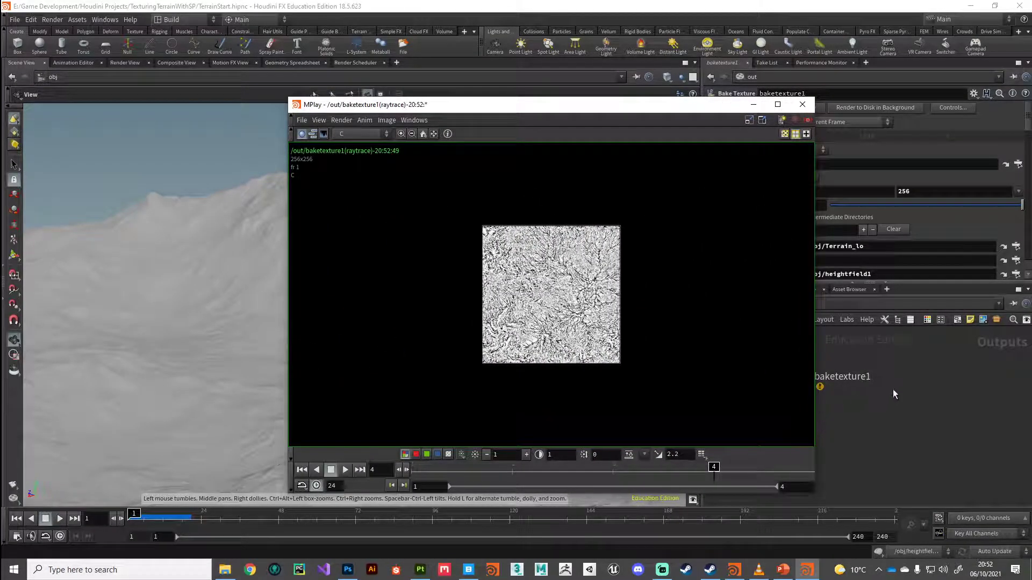
Step: View the water_mask and debris_mask planes in MPlay and scrub through the UDIM tiles
left_click_drag(366, 105, 310, 71)
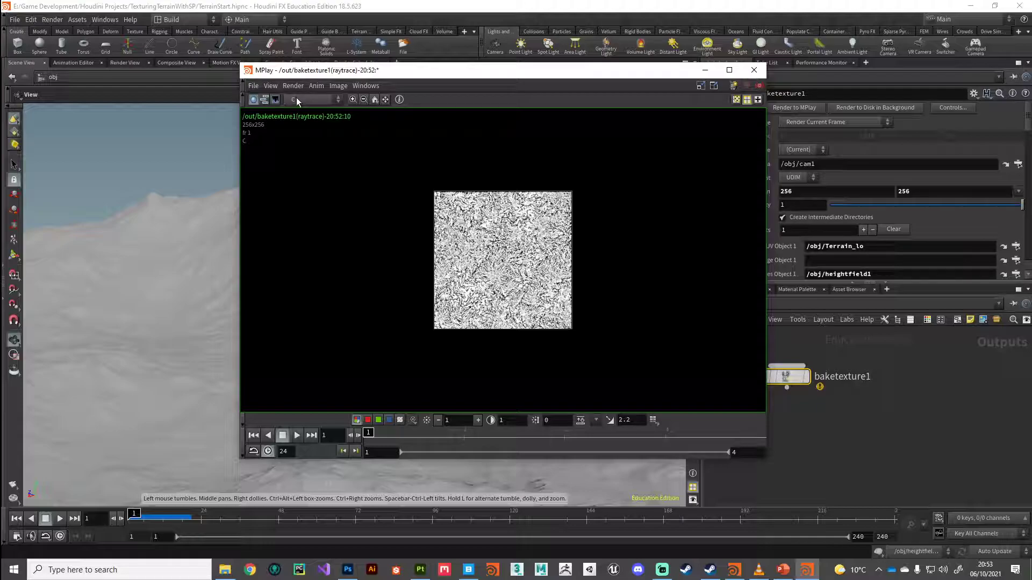
left_click(313, 100)
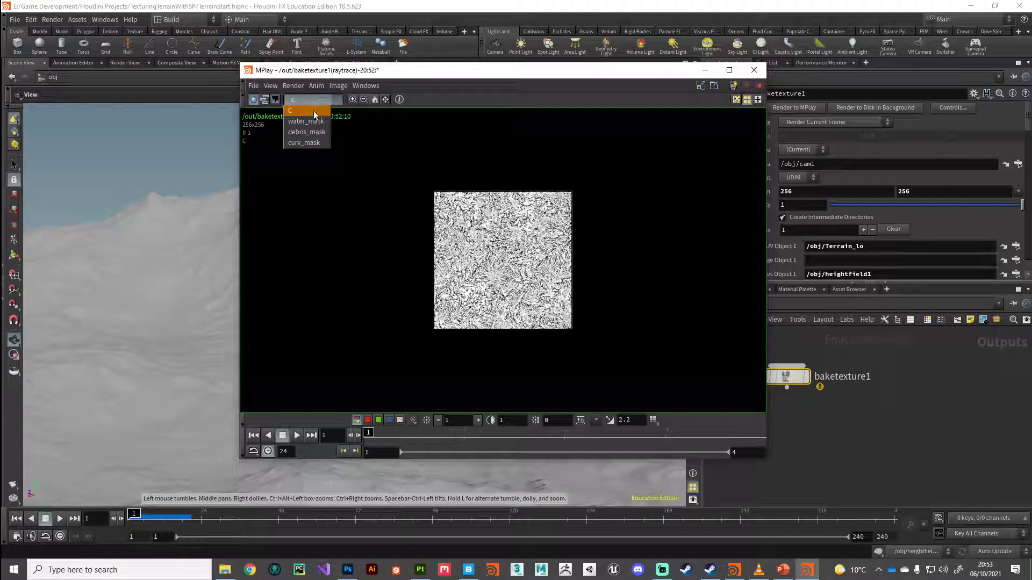
mouse_move(306, 143)
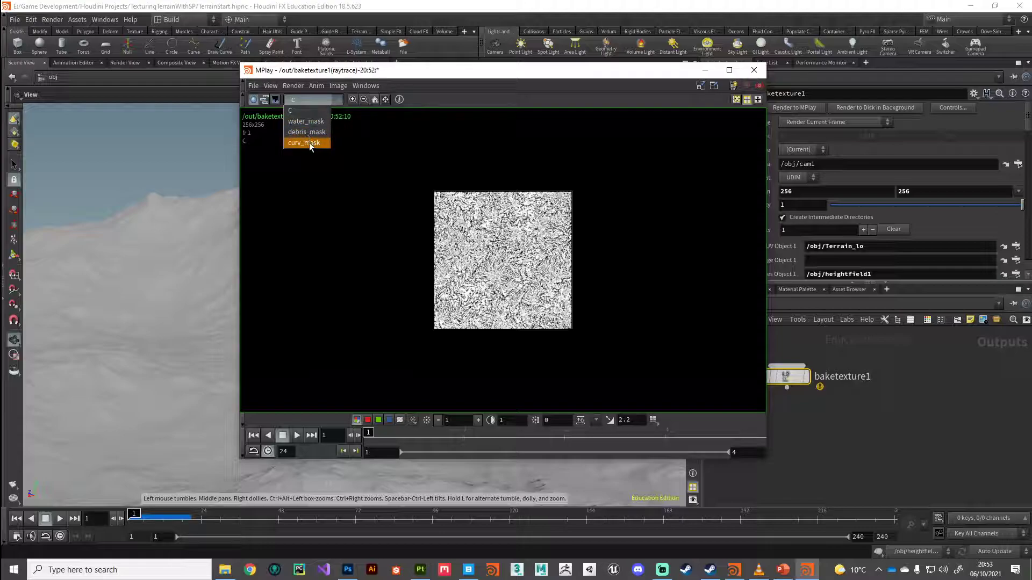
mouse_move(305, 121)
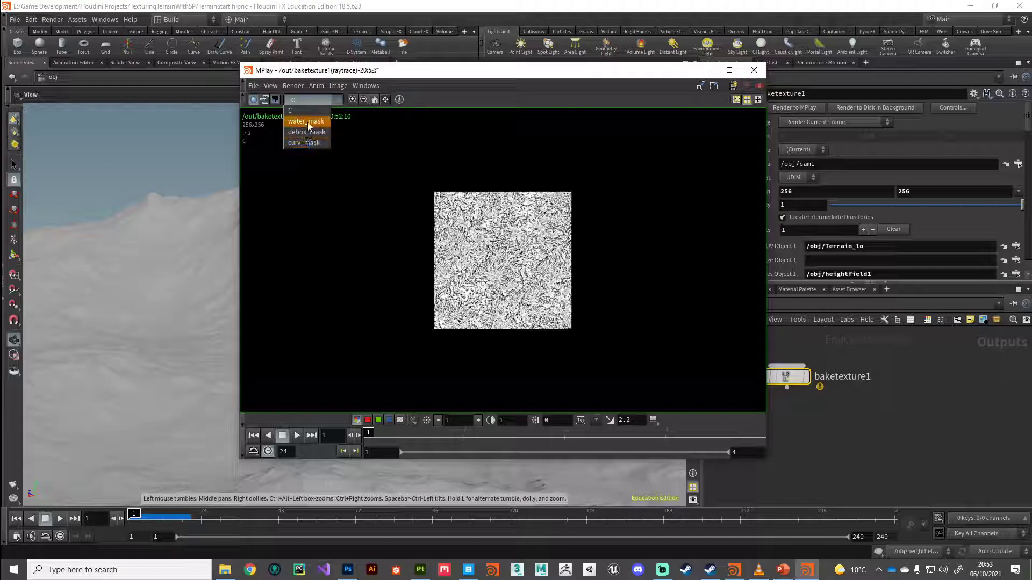
left_click(306, 120)
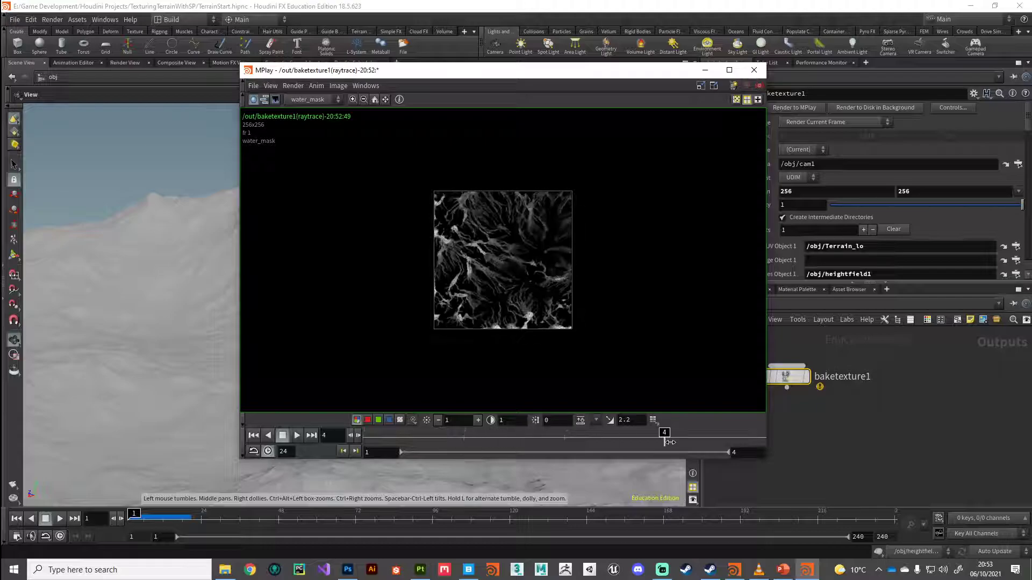
left_click(313, 99)
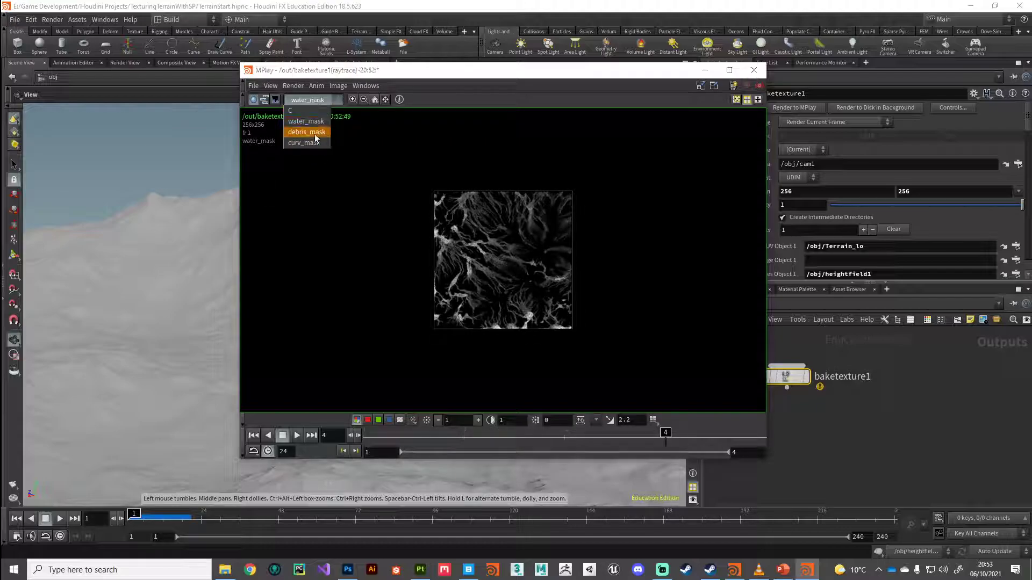
left_click(305, 132)
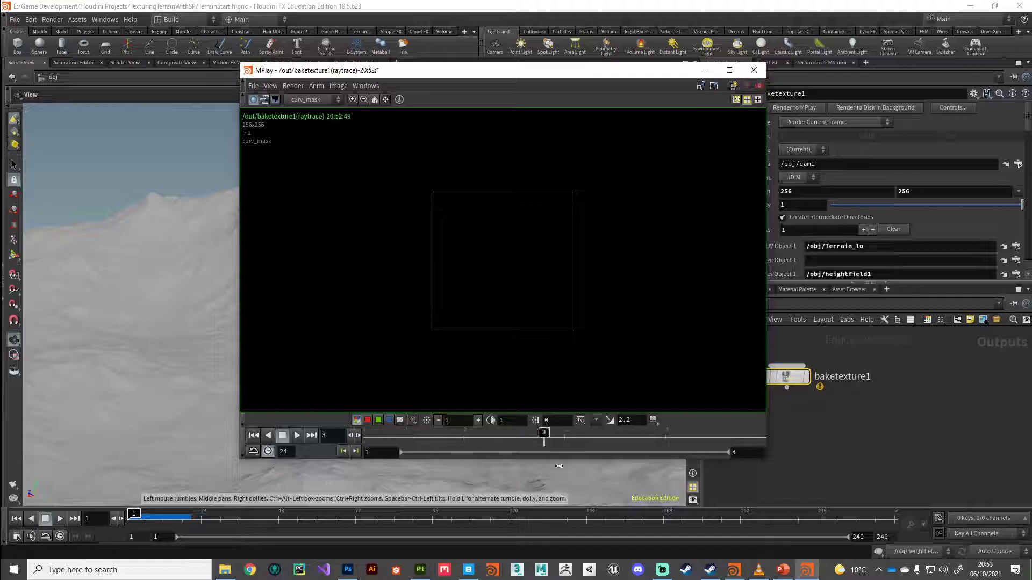
left_click(296, 435)
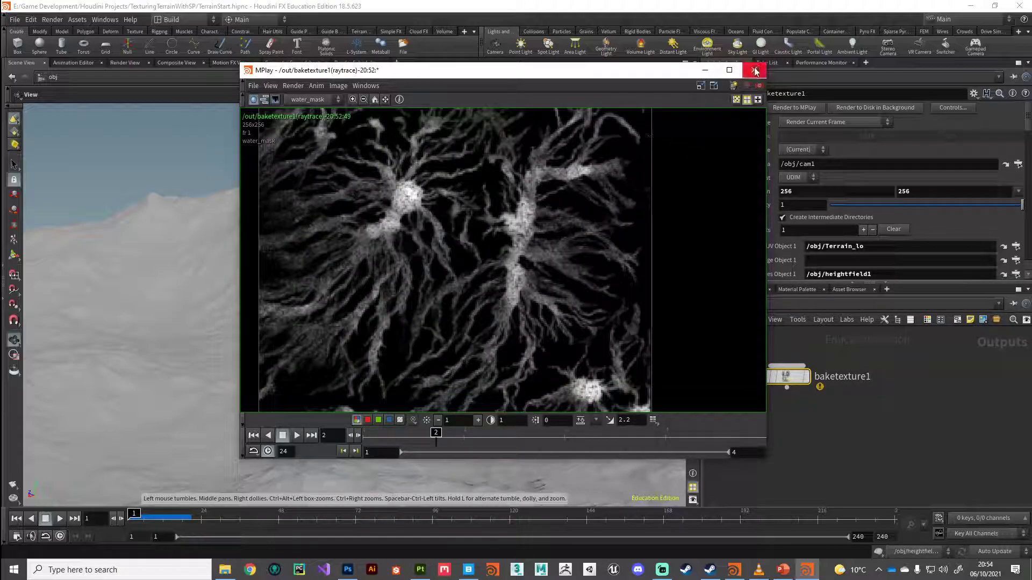
Step: Close the MPlay preview window
left_click(754, 70)
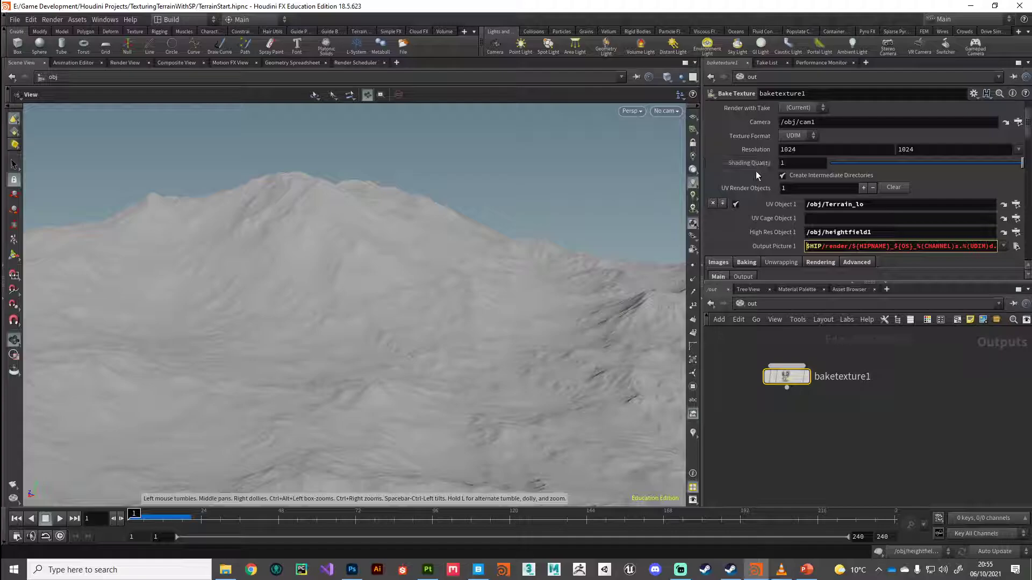
mouse_move(729, 108)
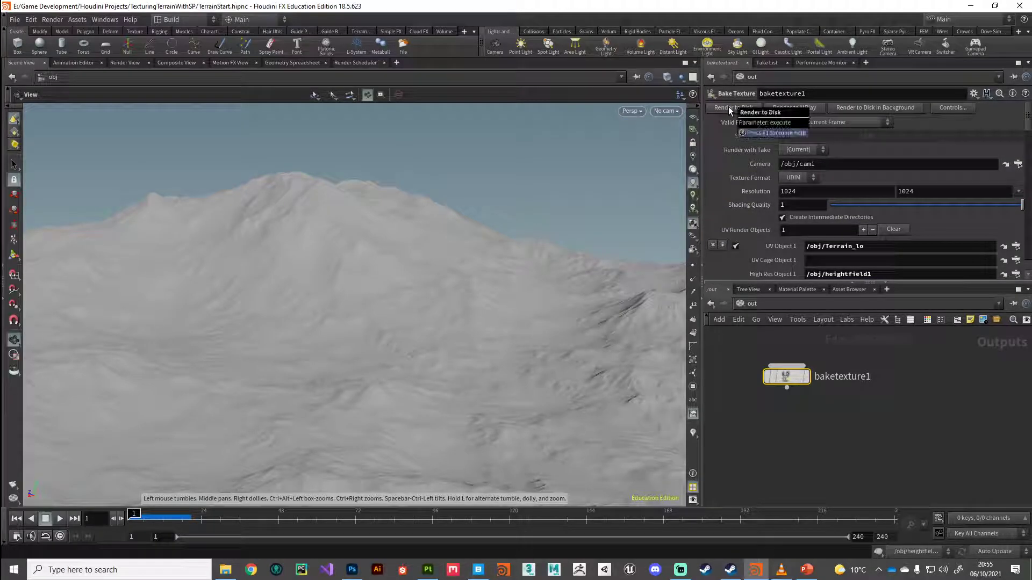